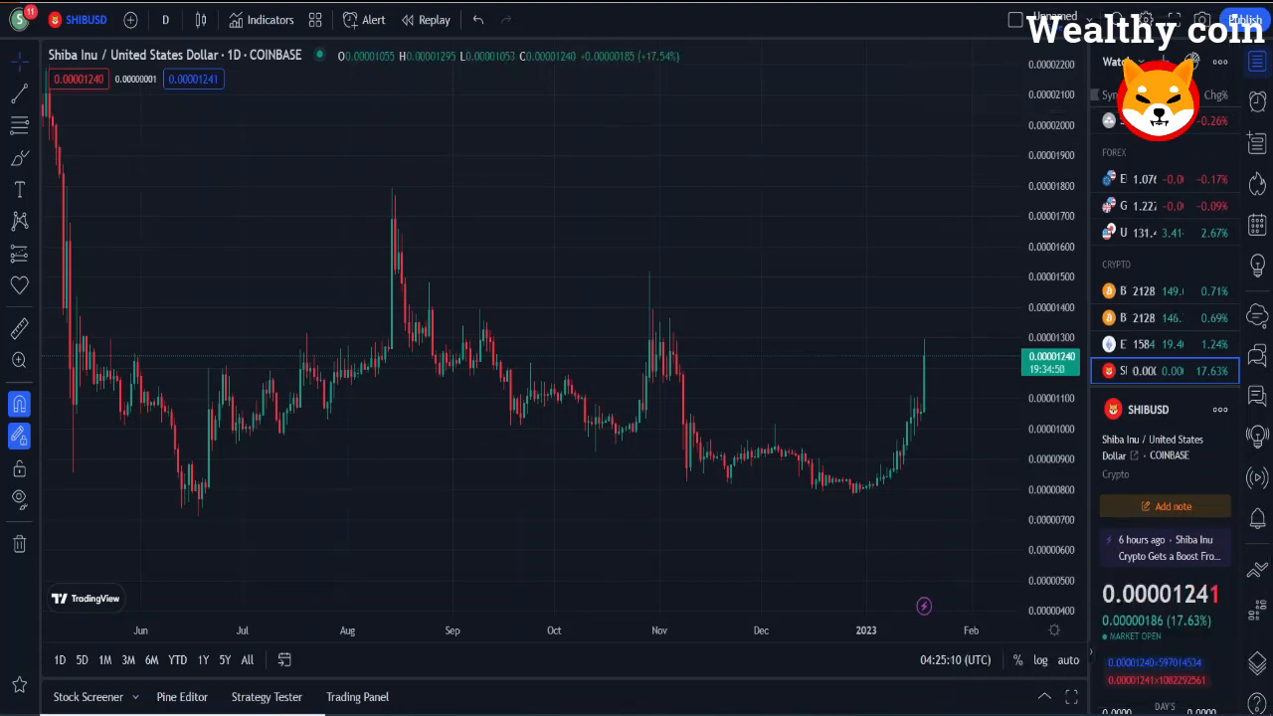
Step: Paint translucent yellow highlighter strokes over the main support and resistance zones
{"action": "left_click", "coordinate": [20, 159]}
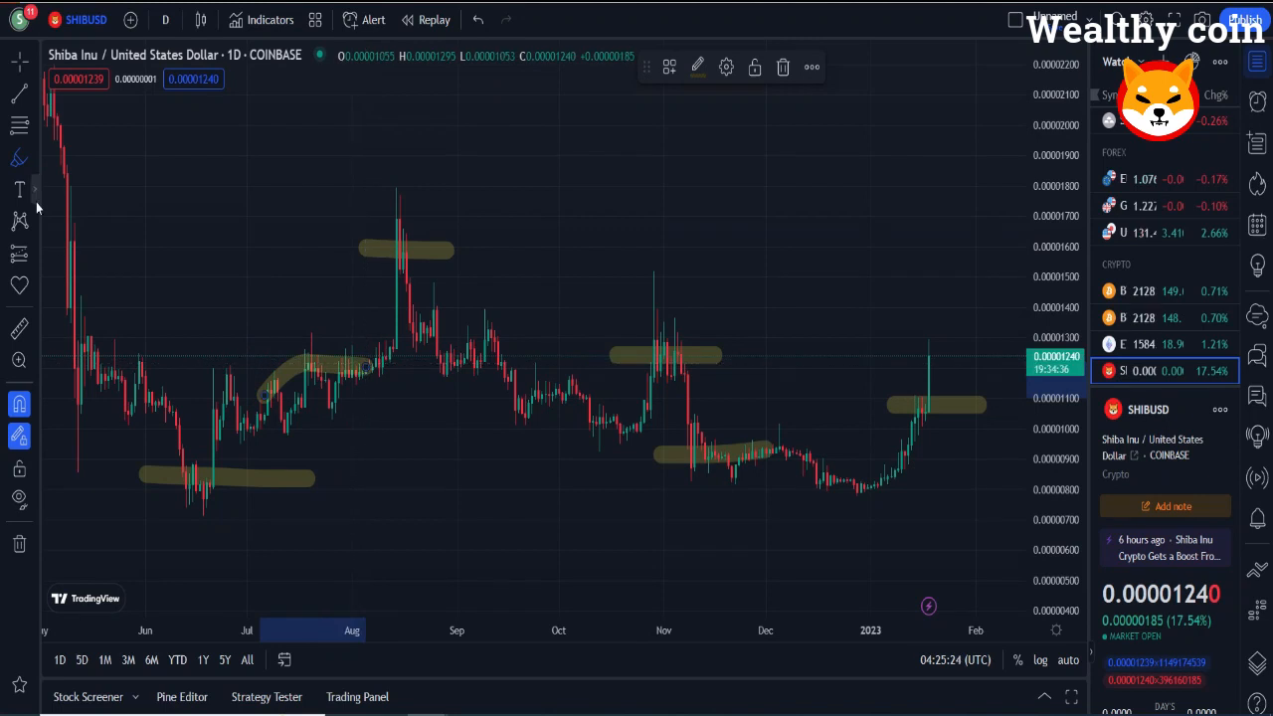
{"action": "left_click", "coordinate": [20, 159]}
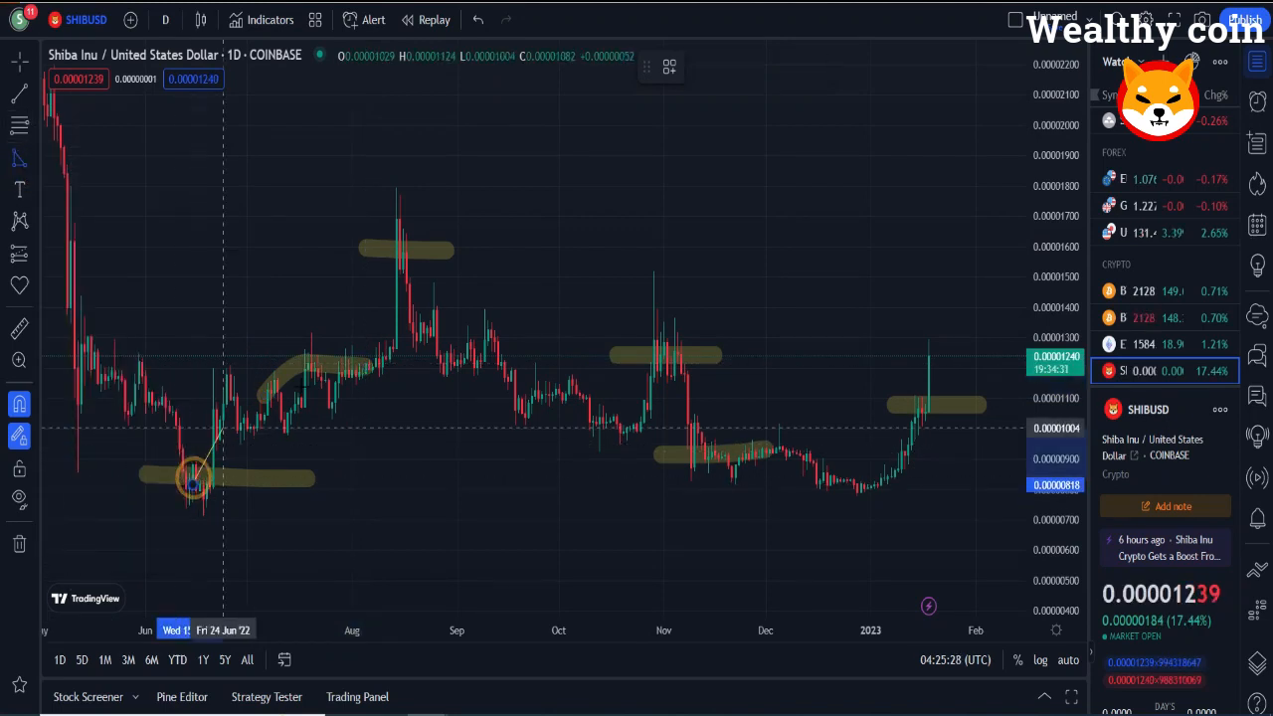
Step: Draw the triangle sides from the June low to the August high and on to the January price
{"action": "left_click_drag", "start_coordinate": [195, 483], "coordinate": [398, 271]}
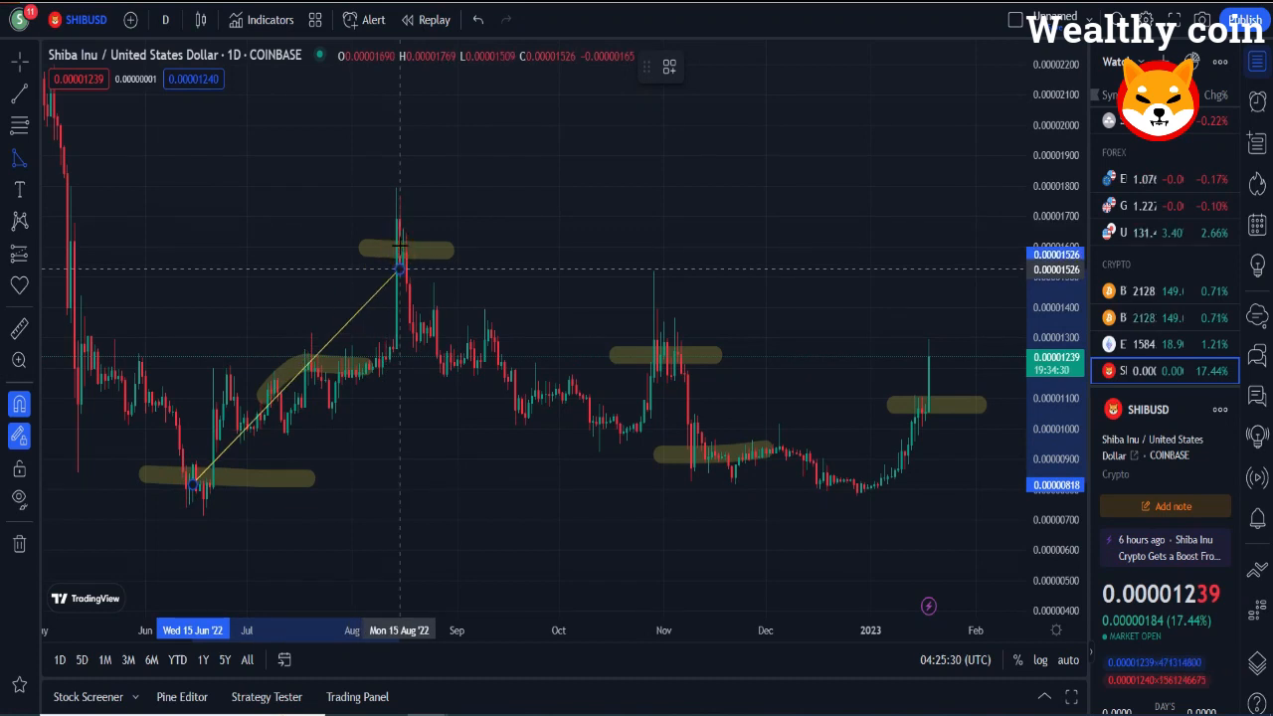
{"action": "left_click_drag", "start_coordinate": [398, 268], "coordinate": [935, 408]}
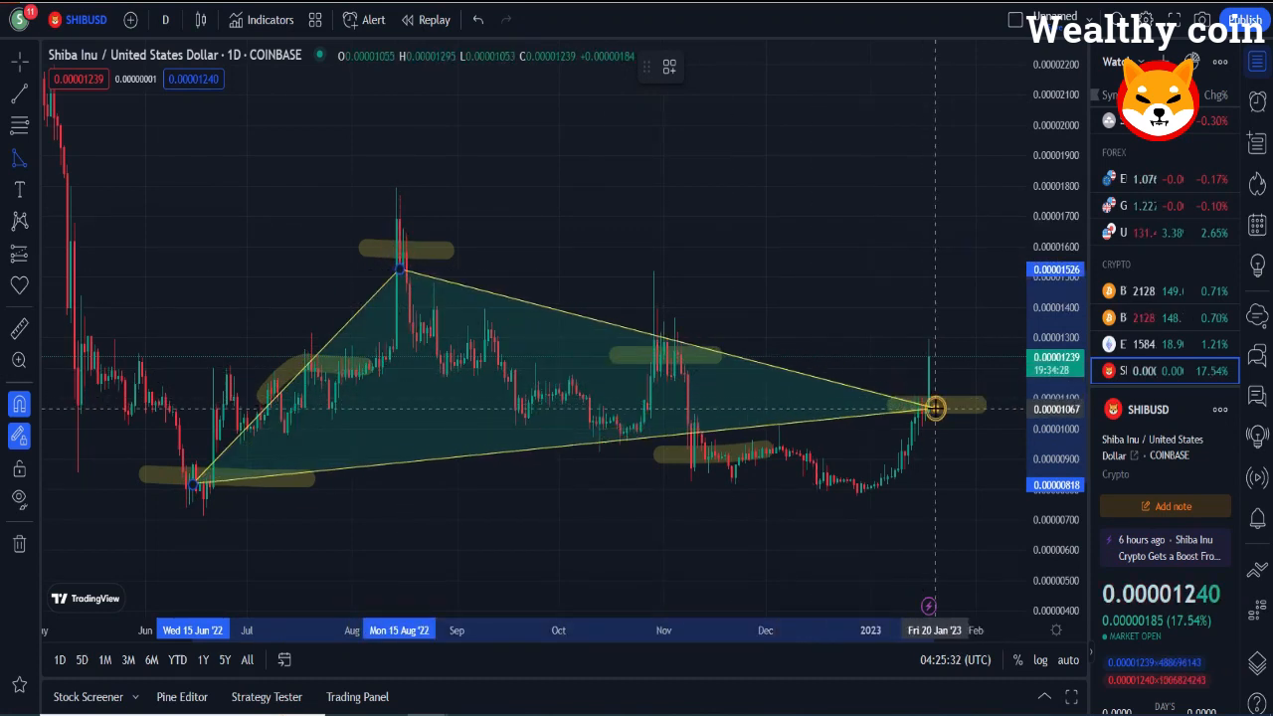
{"action": "left_click", "coordinate": [20, 157]}
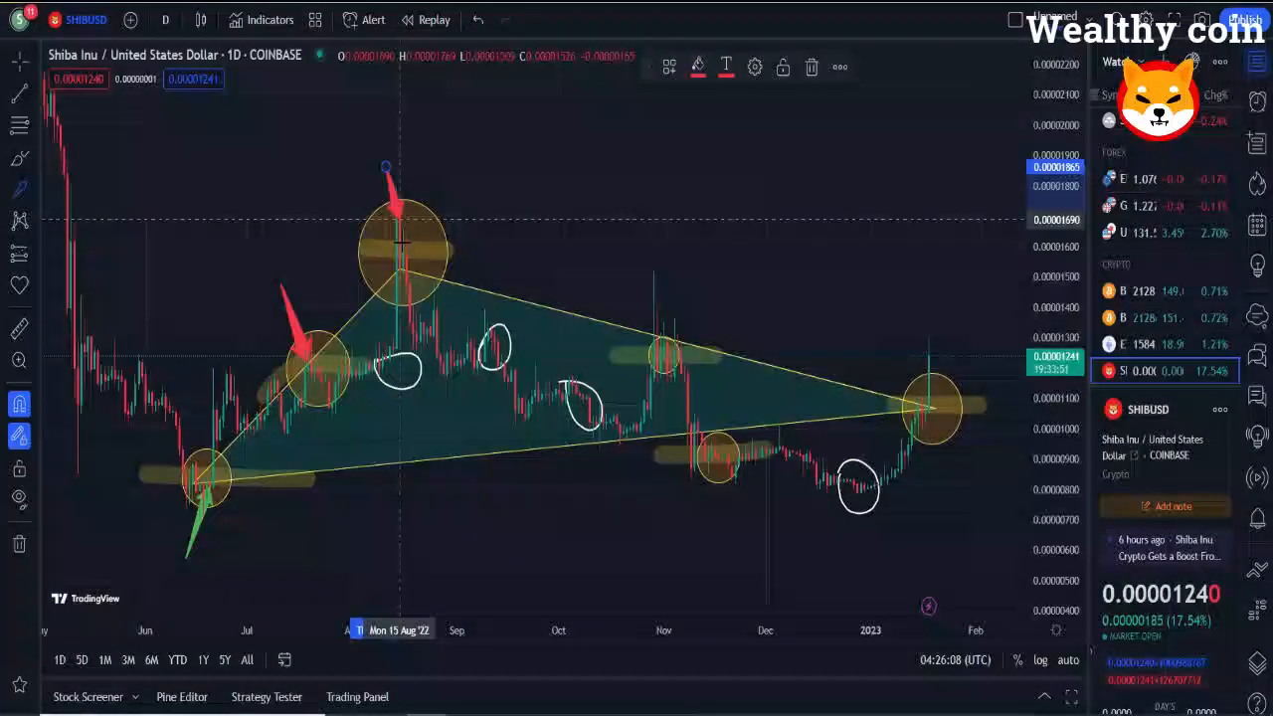
Step: Place coloured arrows at the swing points, including the November high and low, December low and January
{"action": "left_click", "coordinate": [698, 67]}
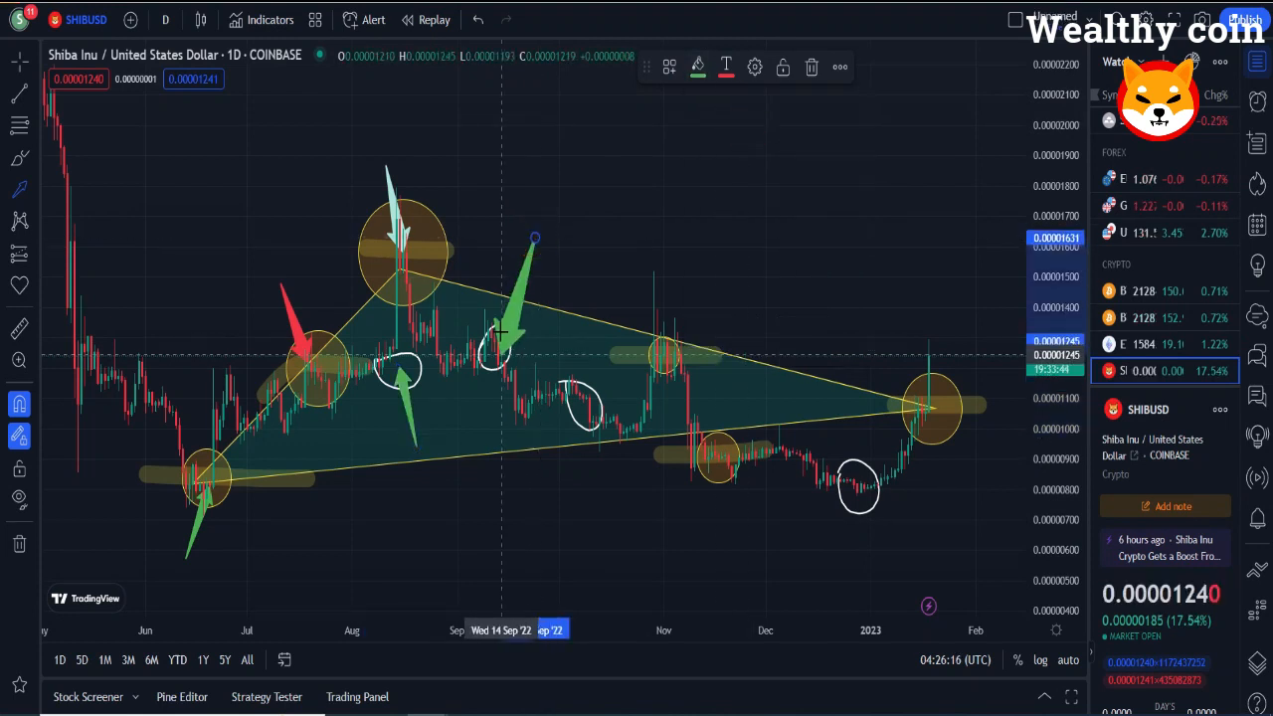
{"action": "left_click", "coordinate": [698, 67]}
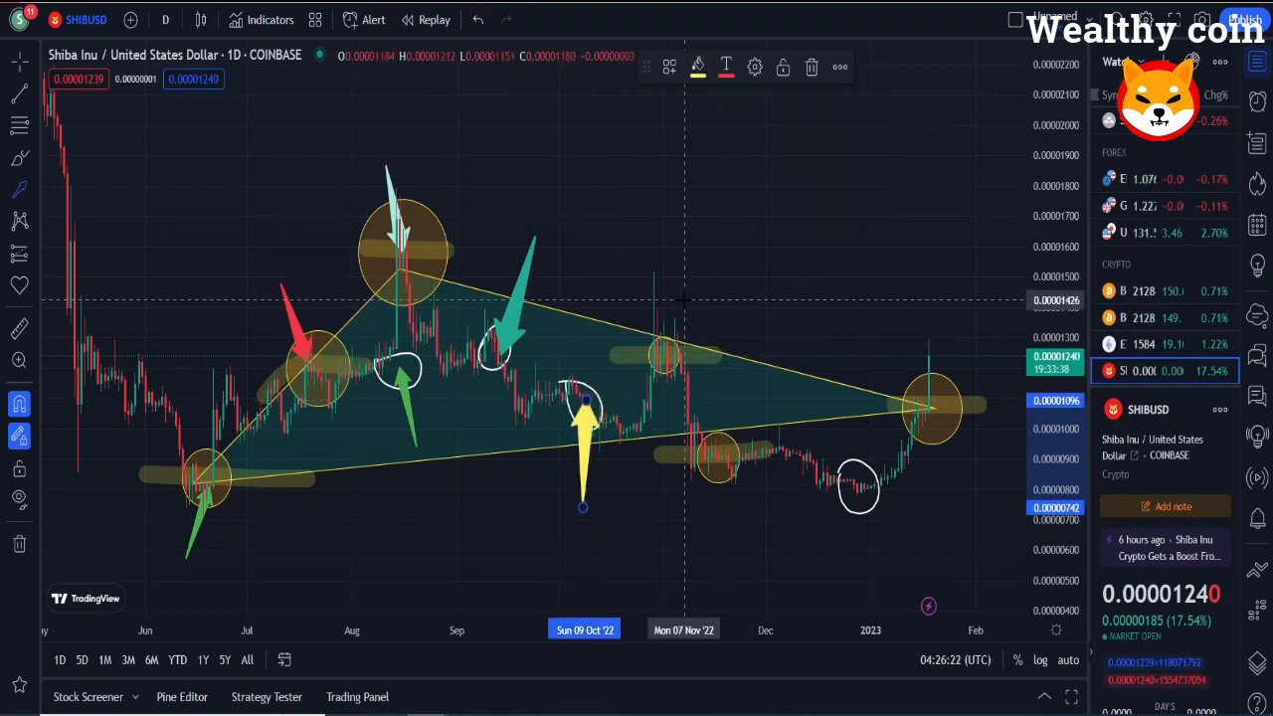
{"action": "left_click", "coordinate": [698, 68]}
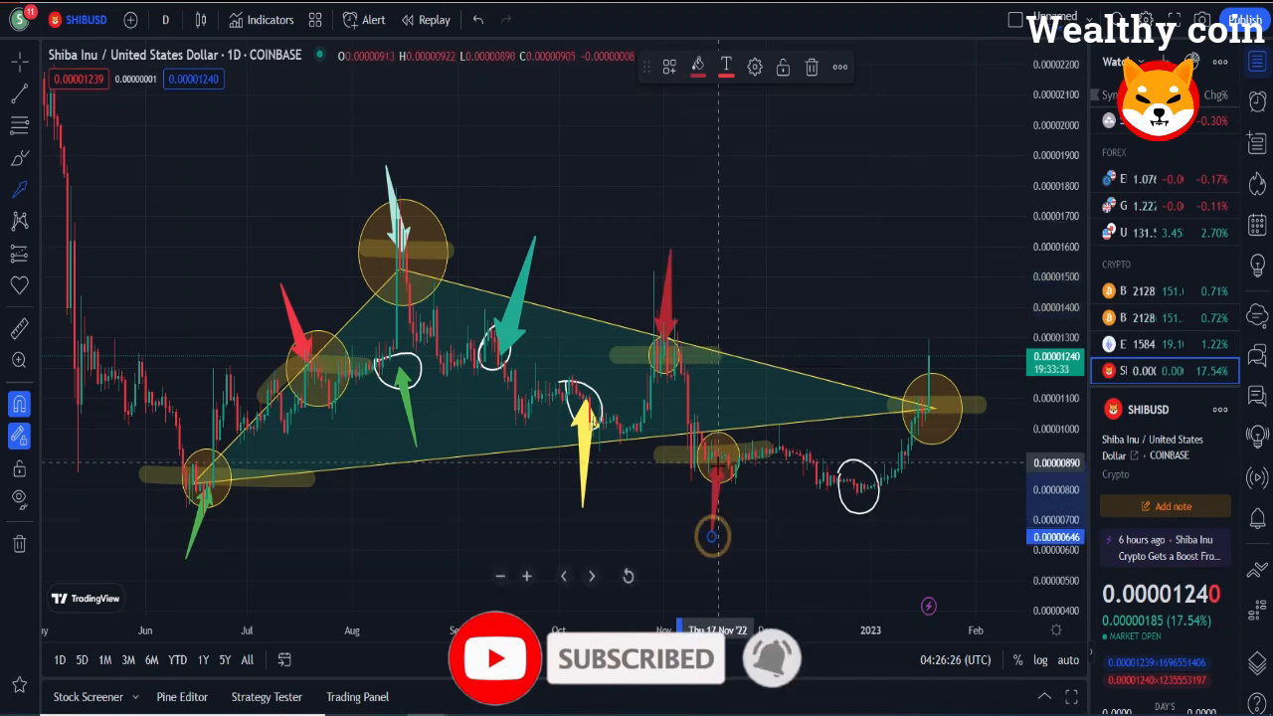
{"action": "left_click", "coordinate": [696, 67]}
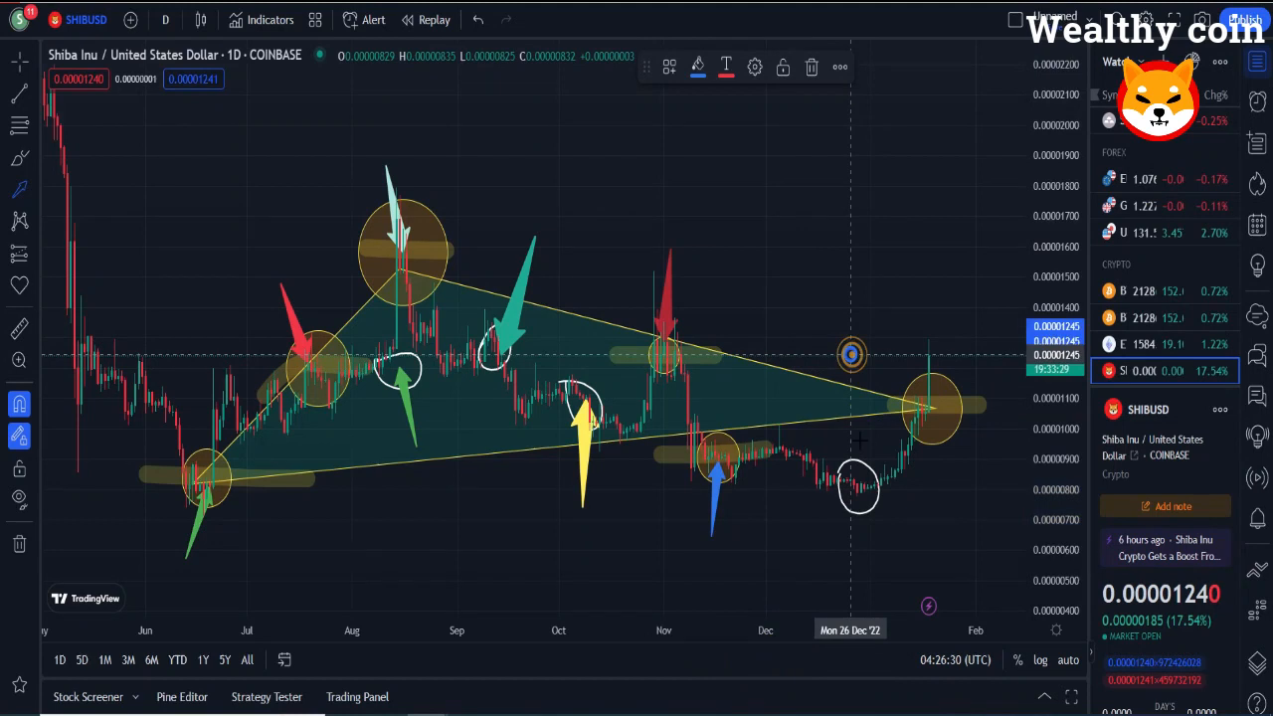
{"action": "left_click", "coordinate": [700, 67]}
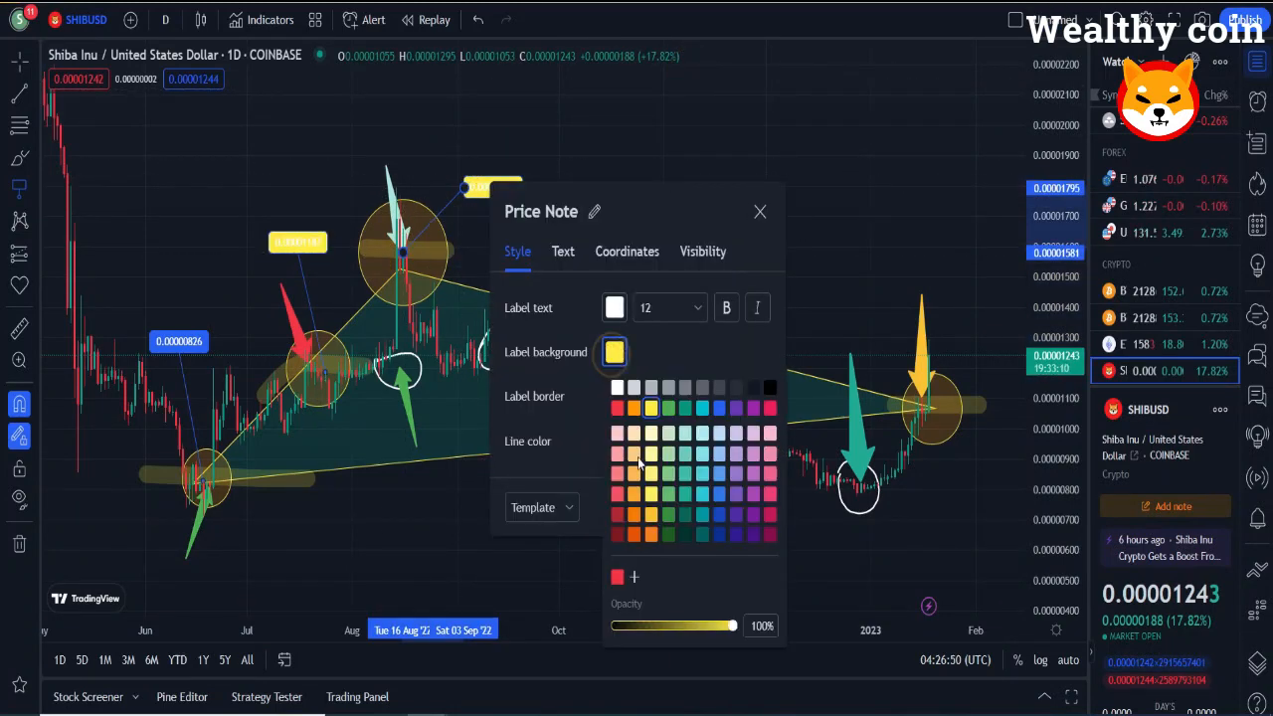
Step: Colour the swing-point price notes yellow, pink, orange and teal through the December low
{"action": "left_click", "coordinate": [759, 210]}
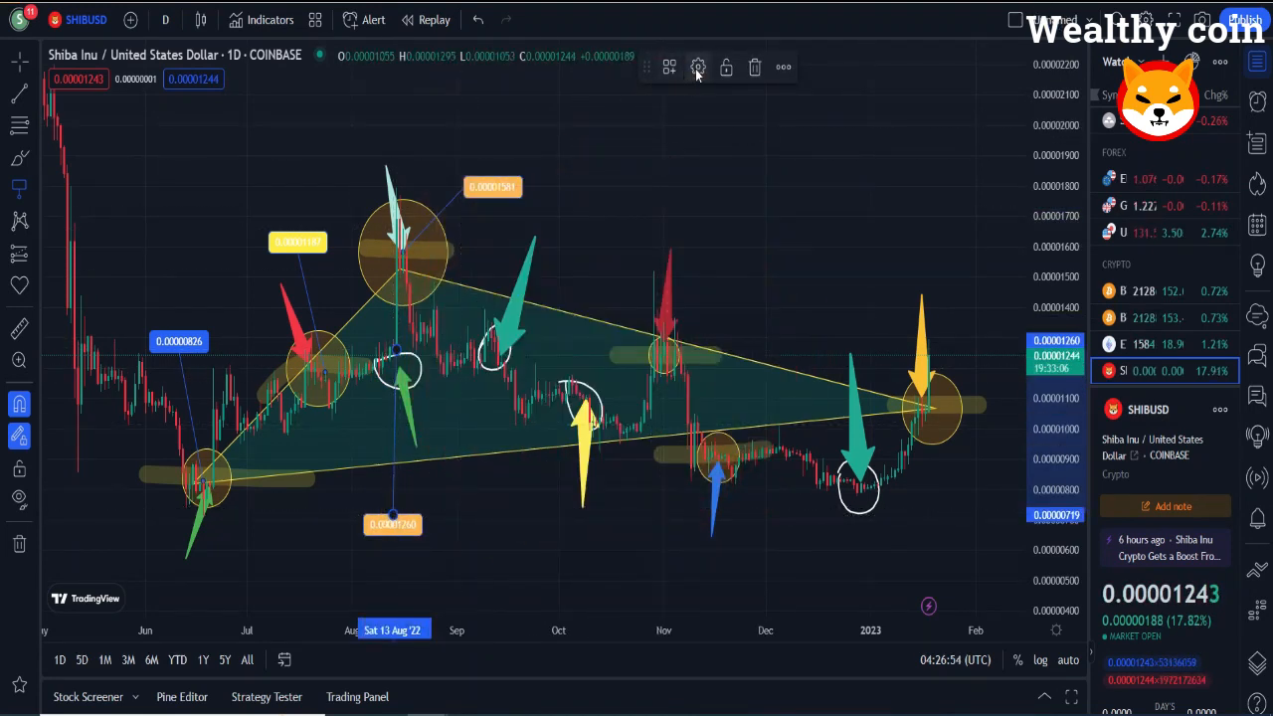
{"action": "left_click", "coordinate": [698, 68]}
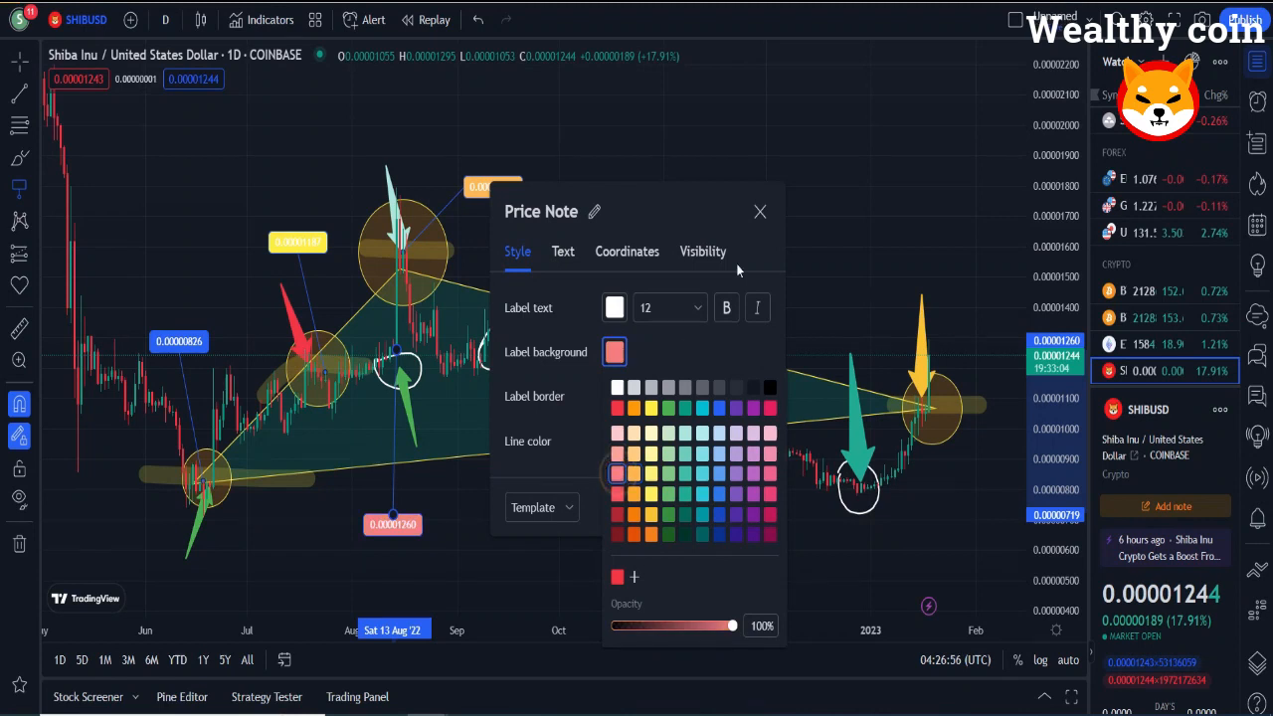
{"action": "left_click", "coordinate": [760, 211]}
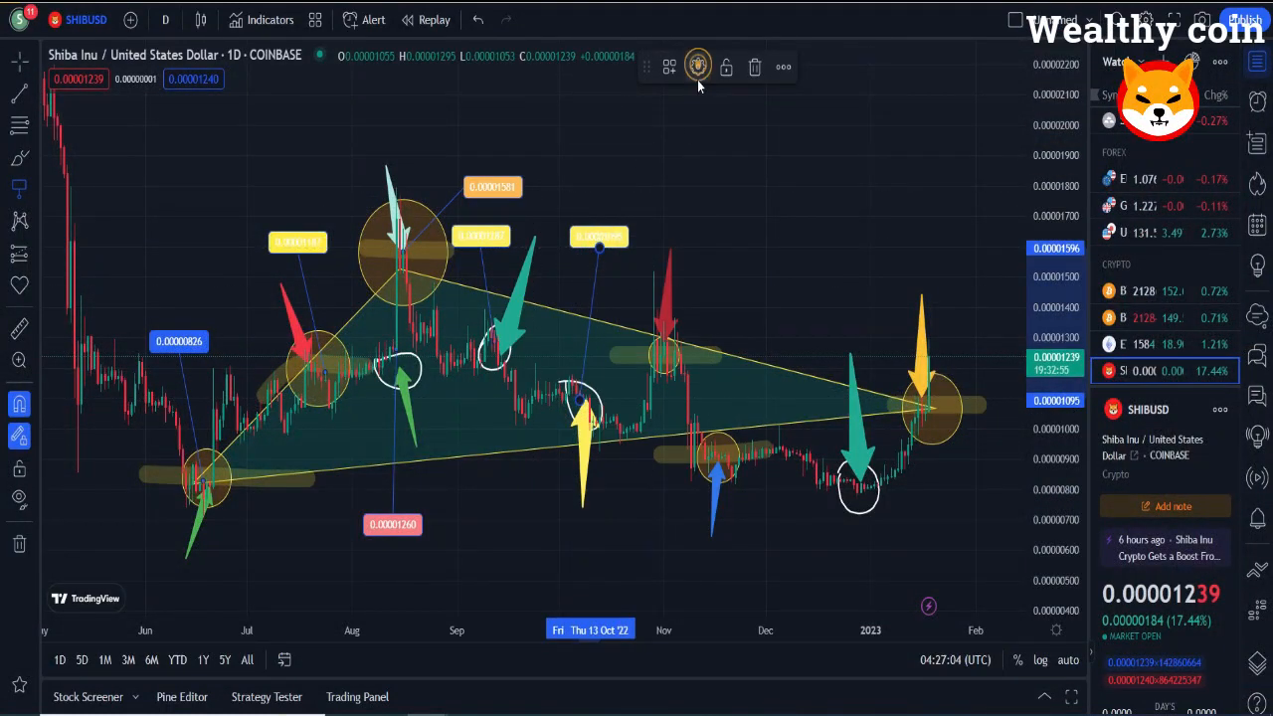
{"action": "left_click", "coordinate": [696, 68]}
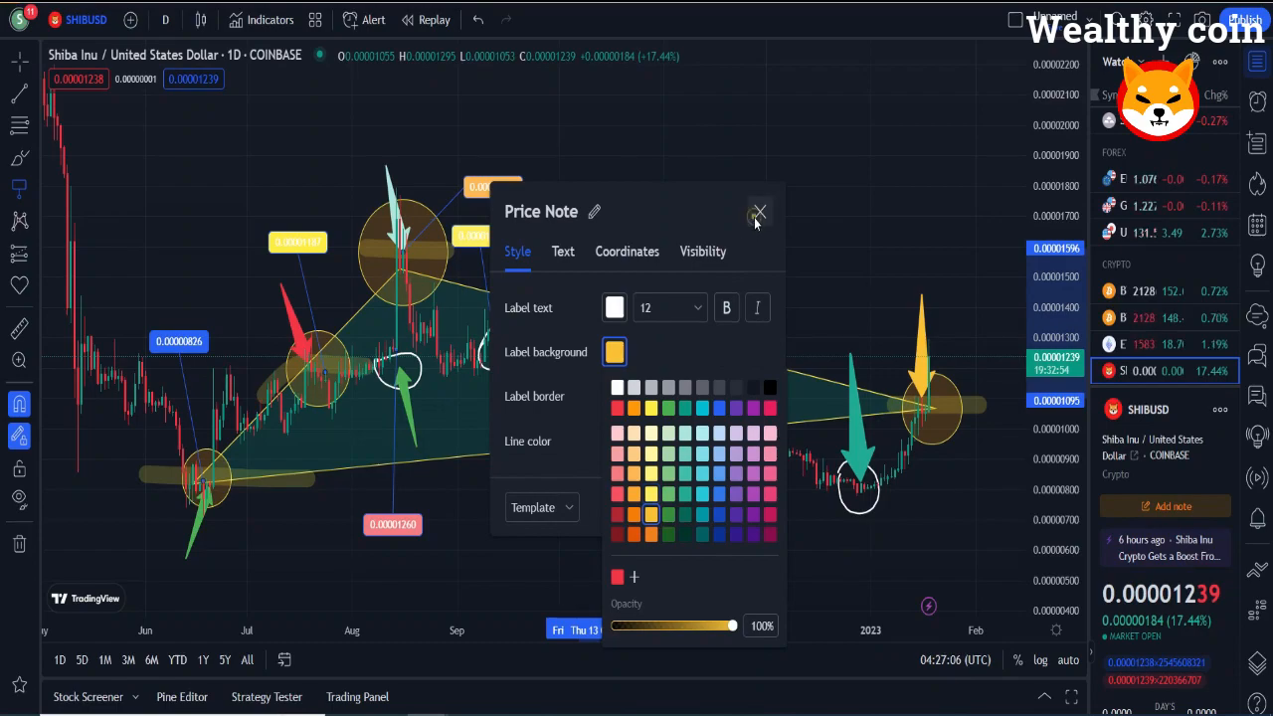
{"action": "left_click", "coordinate": [760, 213]}
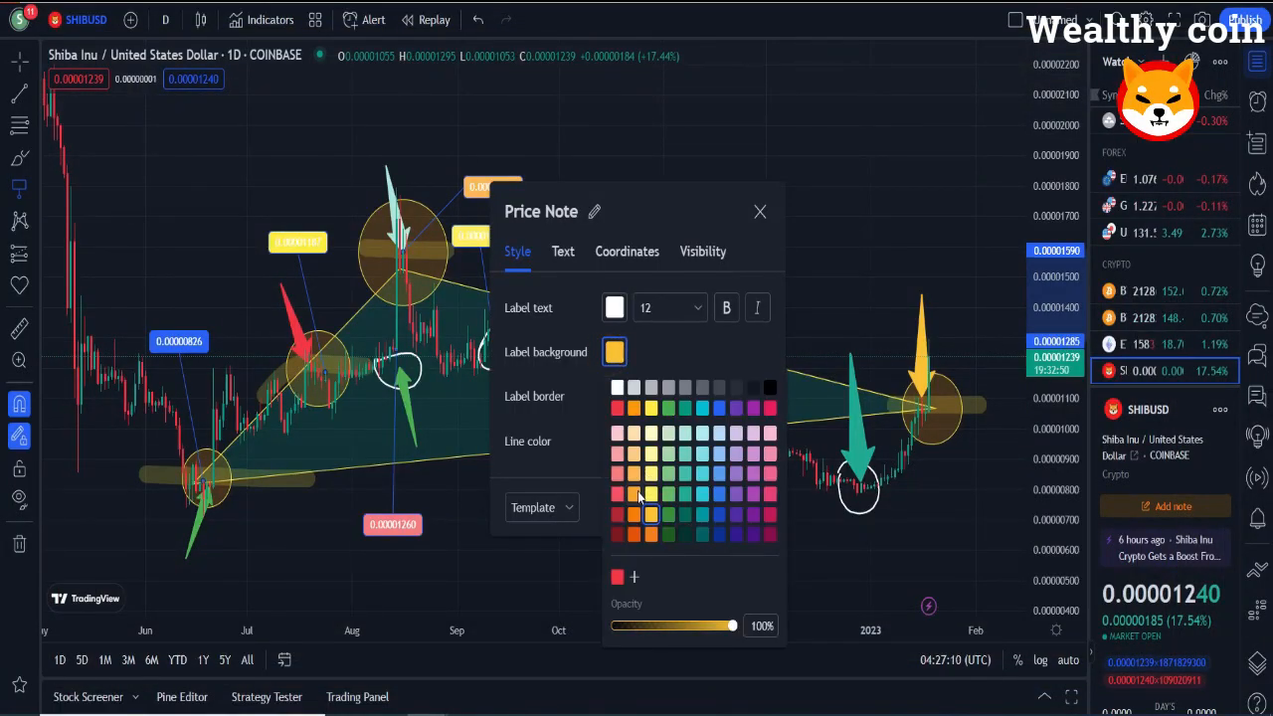
{"action": "left_click", "coordinate": [760, 210]}
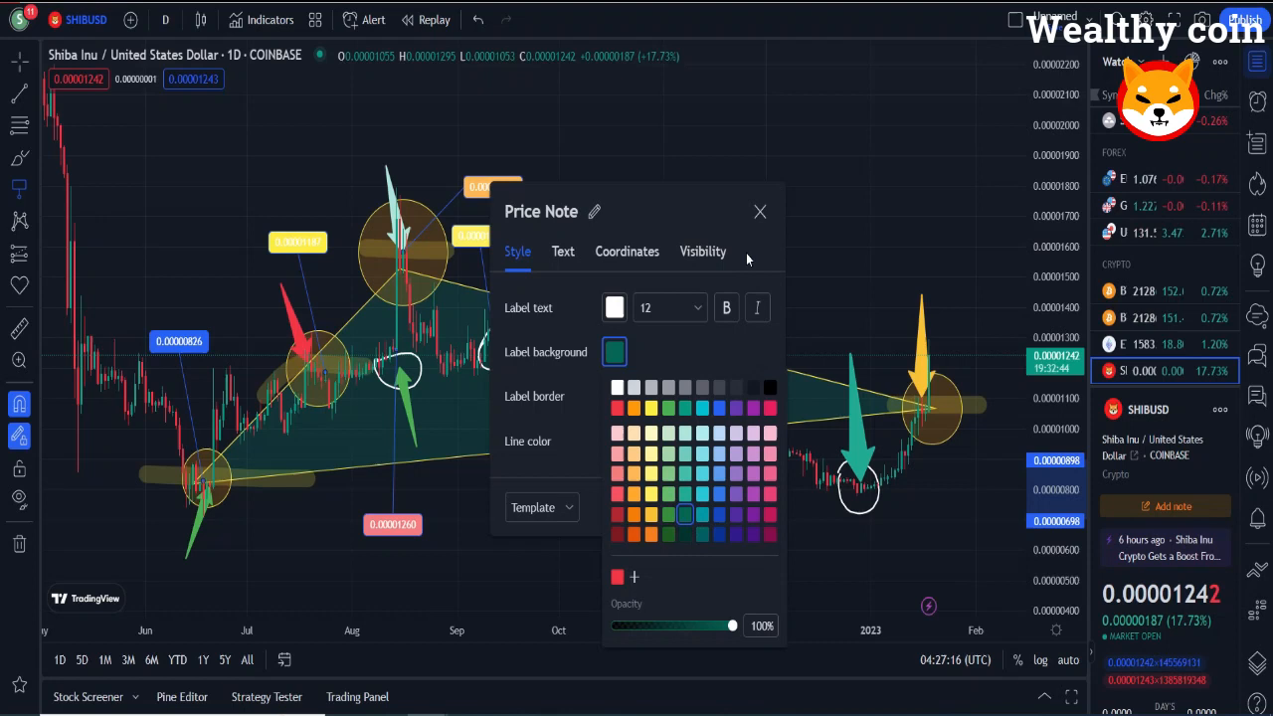
{"action": "left_click", "coordinate": [760, 211]}
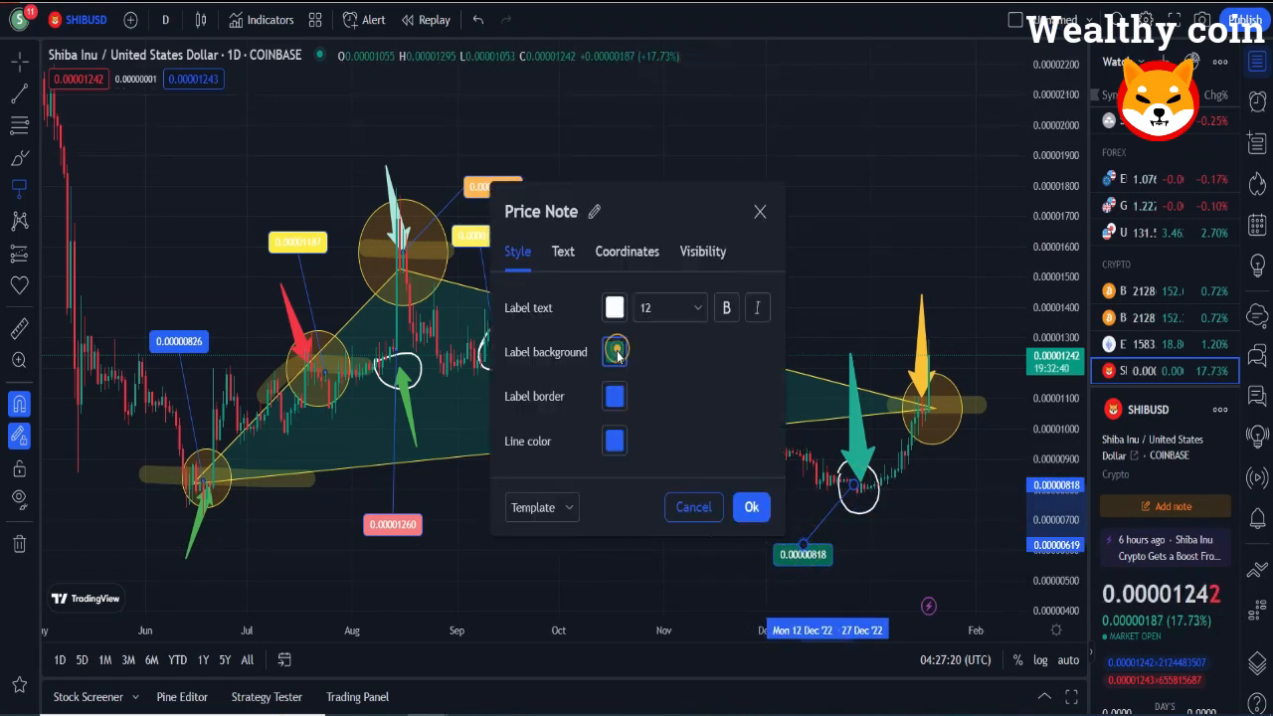
{"action": "left_click", "coordinate": [759, 211]}
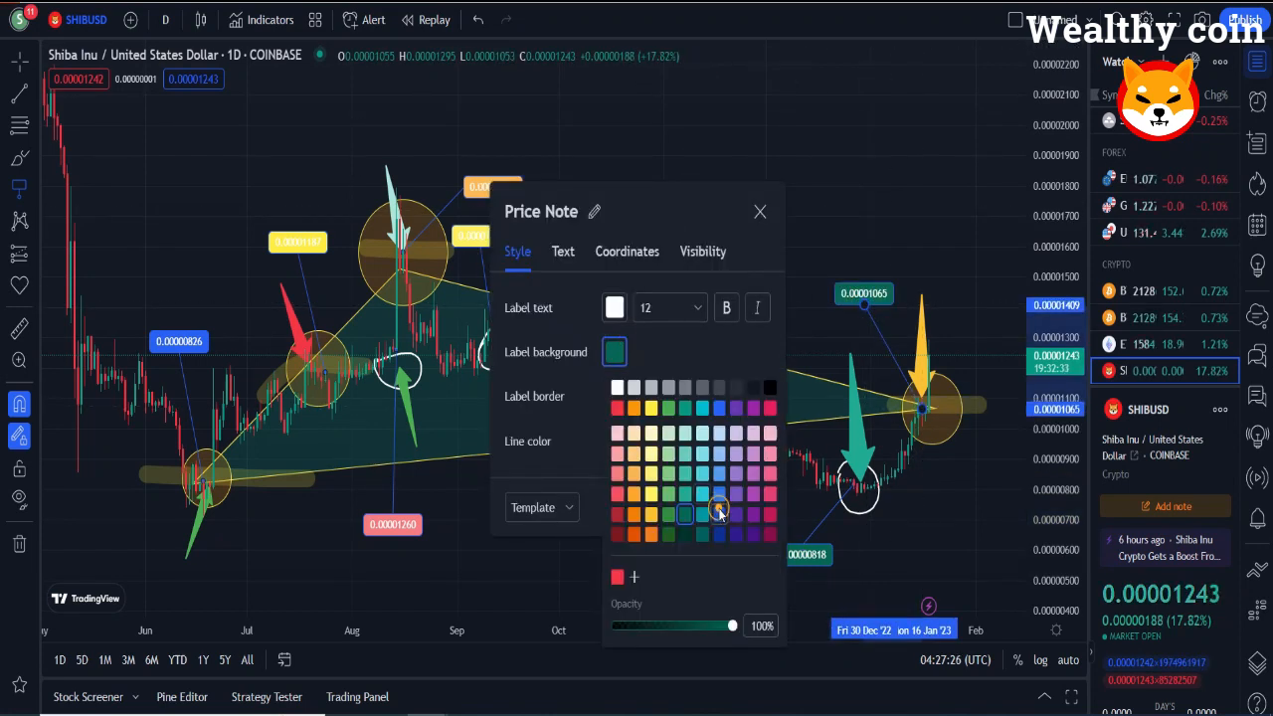
Step: Give the January and later price notes blue, green, orange and teal-blue backgrounds
{"action": "left_click", "coordinate": [760, 211]}
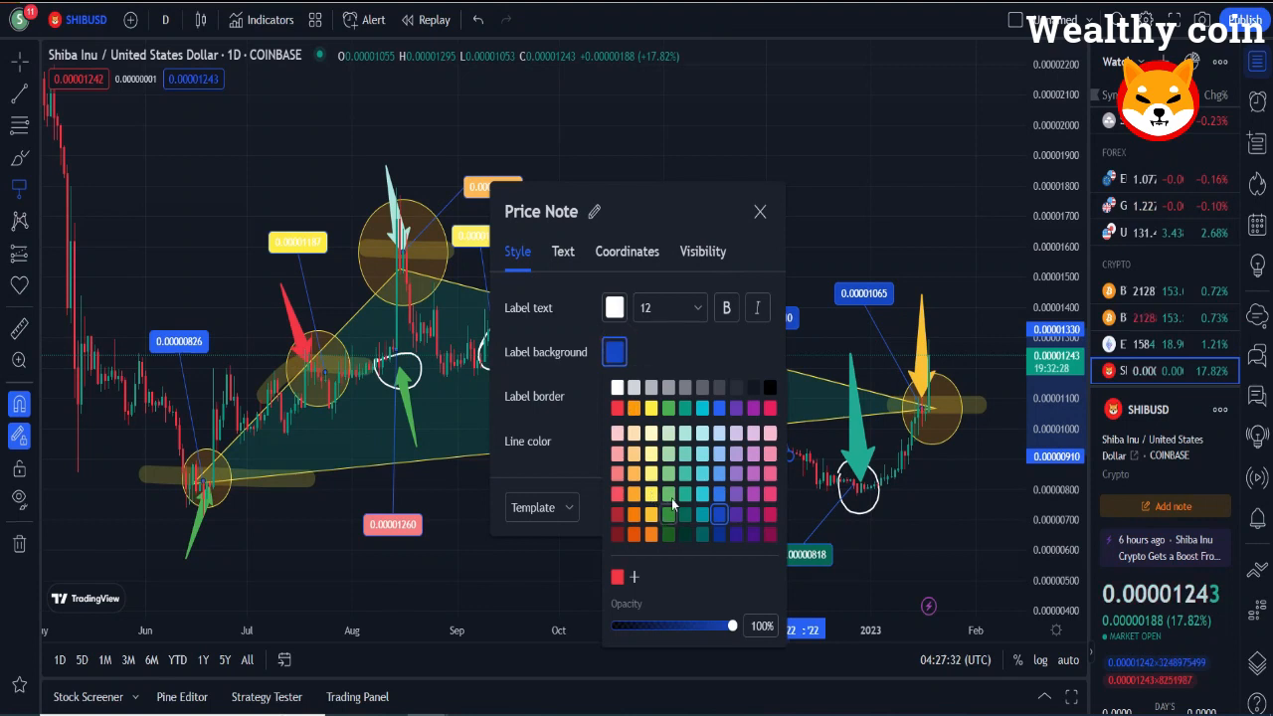
{"action": "left_click", "coordinate": [759, 211]}
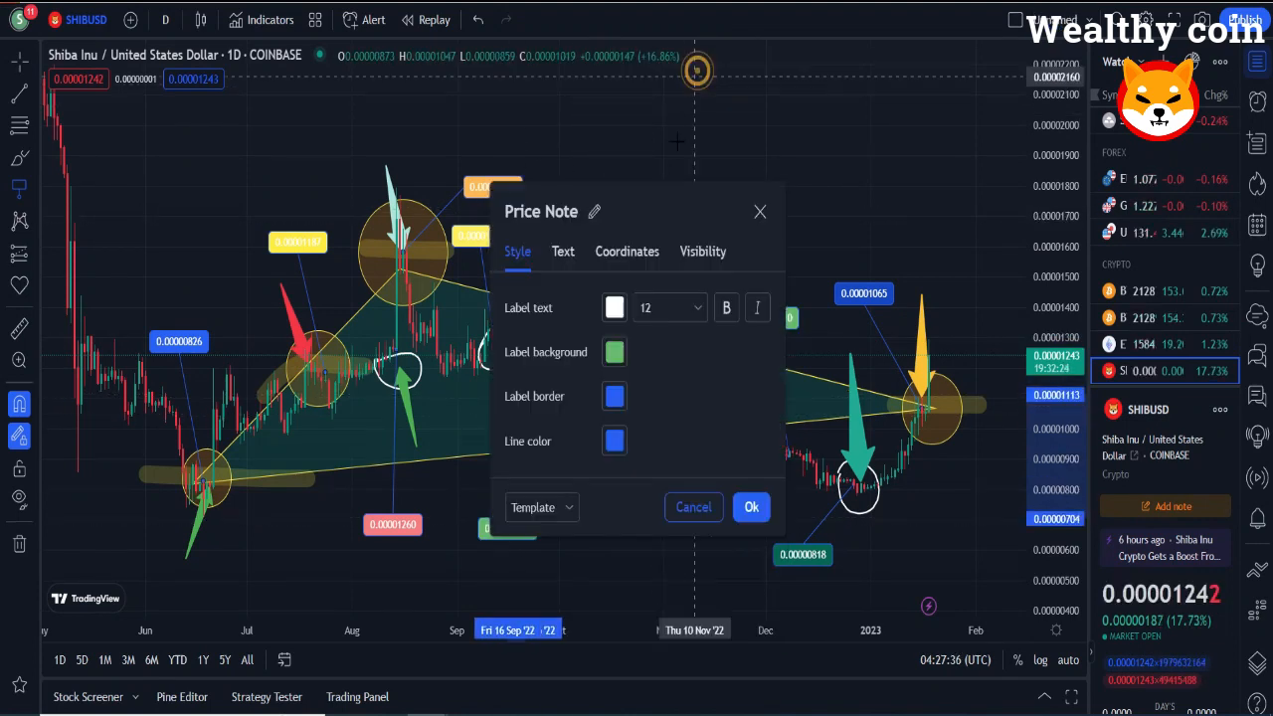
{"action": "left_click", "coordinate": [613, 352]}
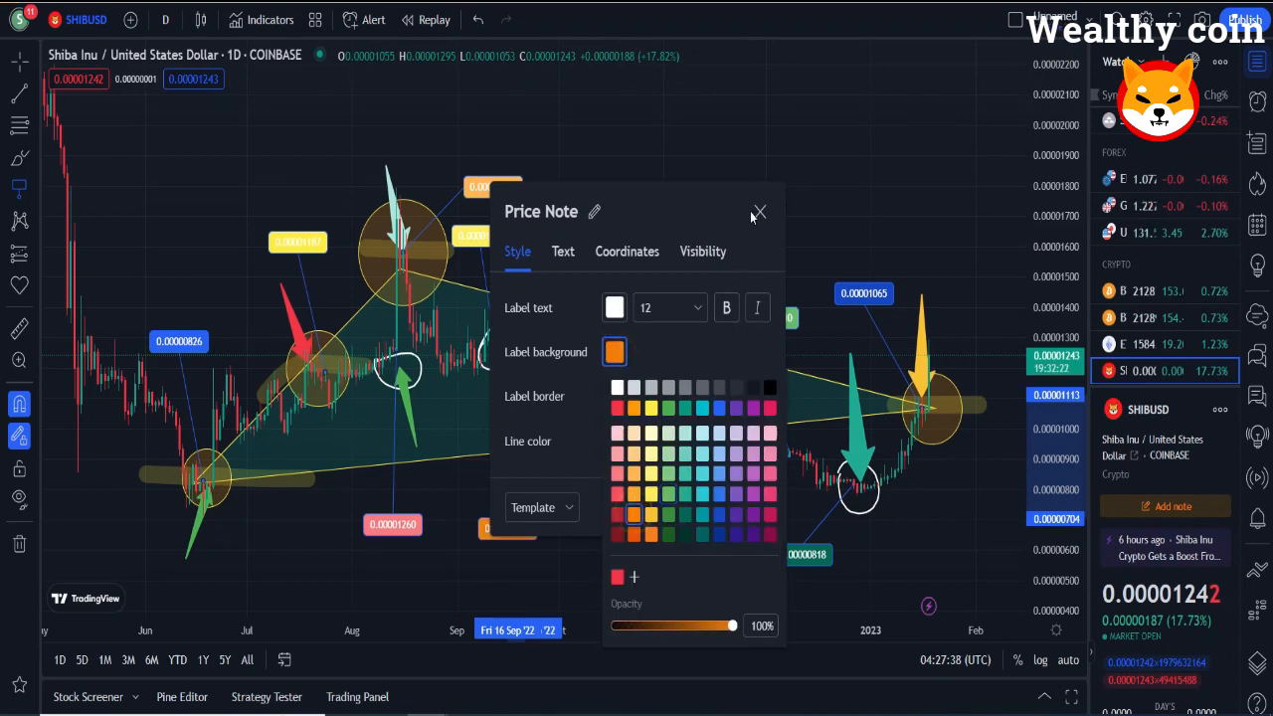
{"action": "left_click", "coordinate": [760, 213]}
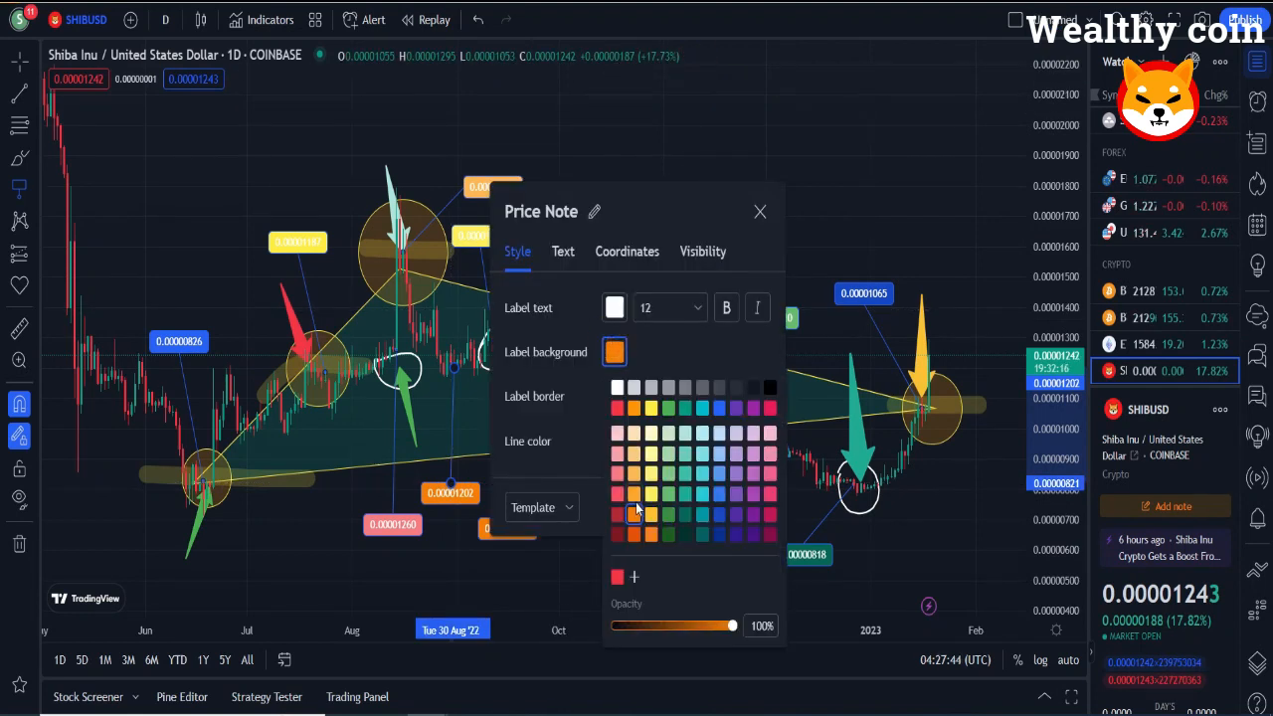
{"action": "left_click", "coordinate": [760, 211]}
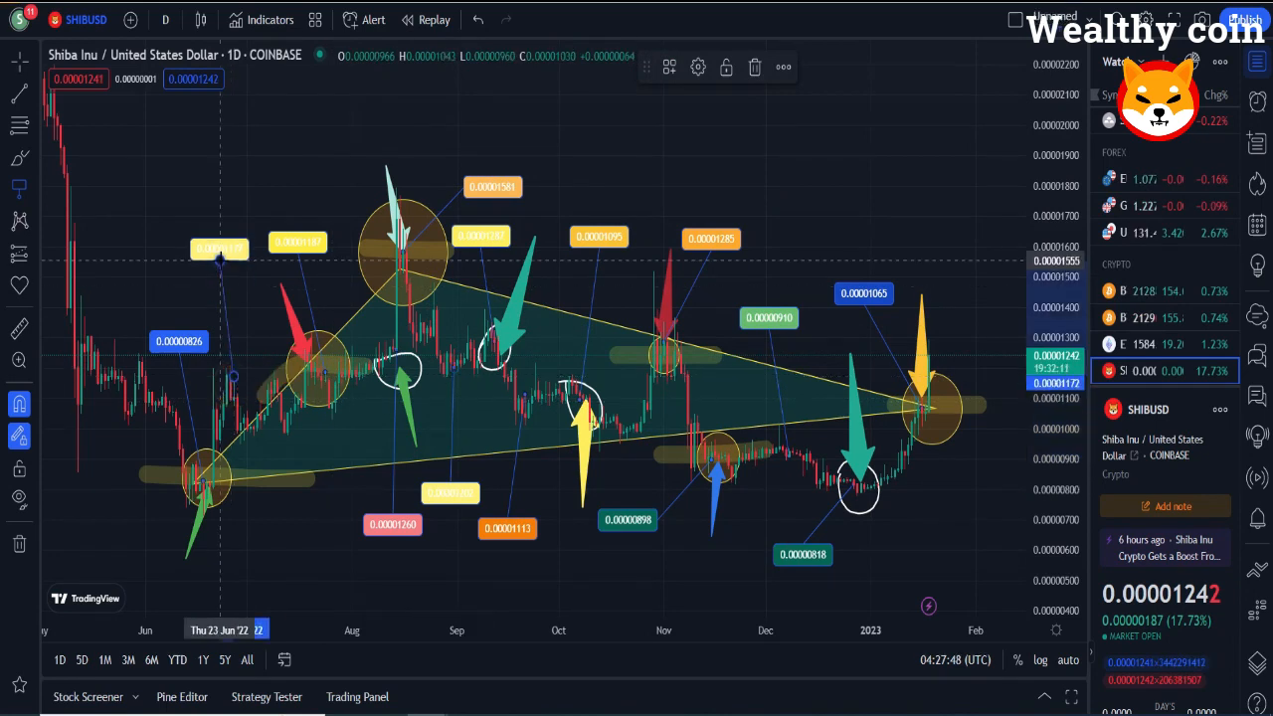
{"action": "left_click", "coordinate": [610, 350]}
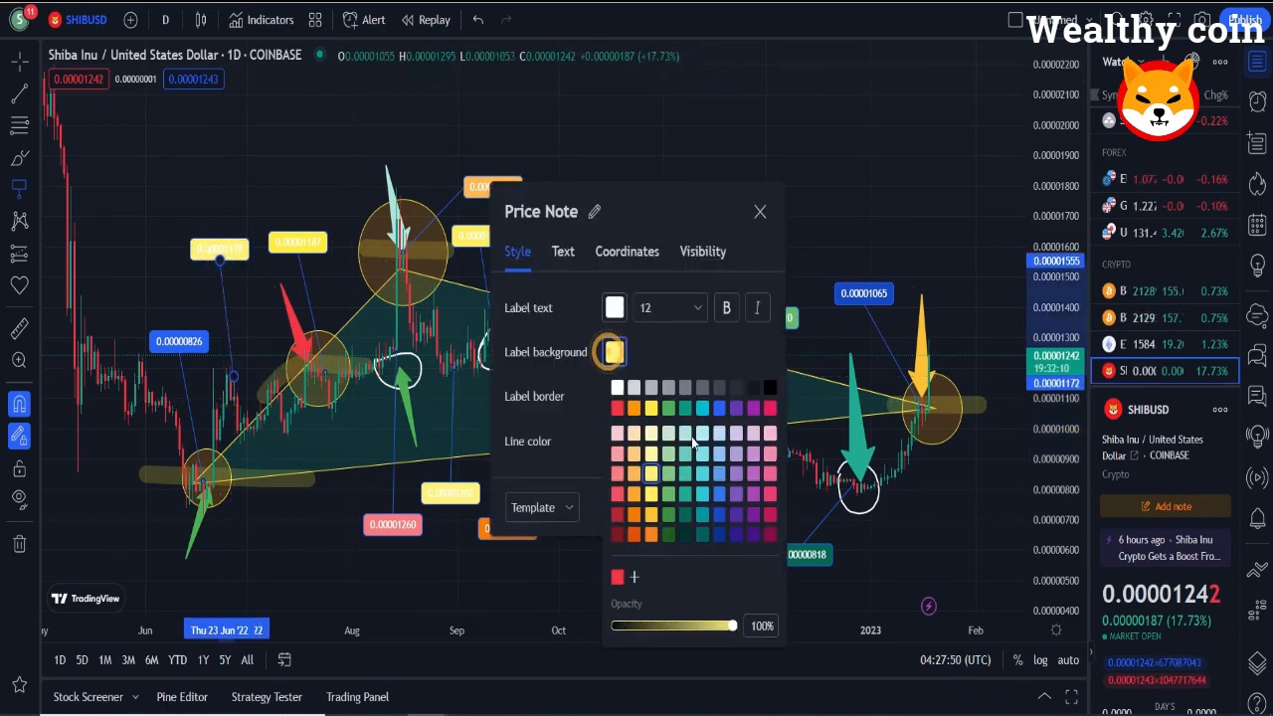
{"action": "left_click", "coordinate": [760, 211]}
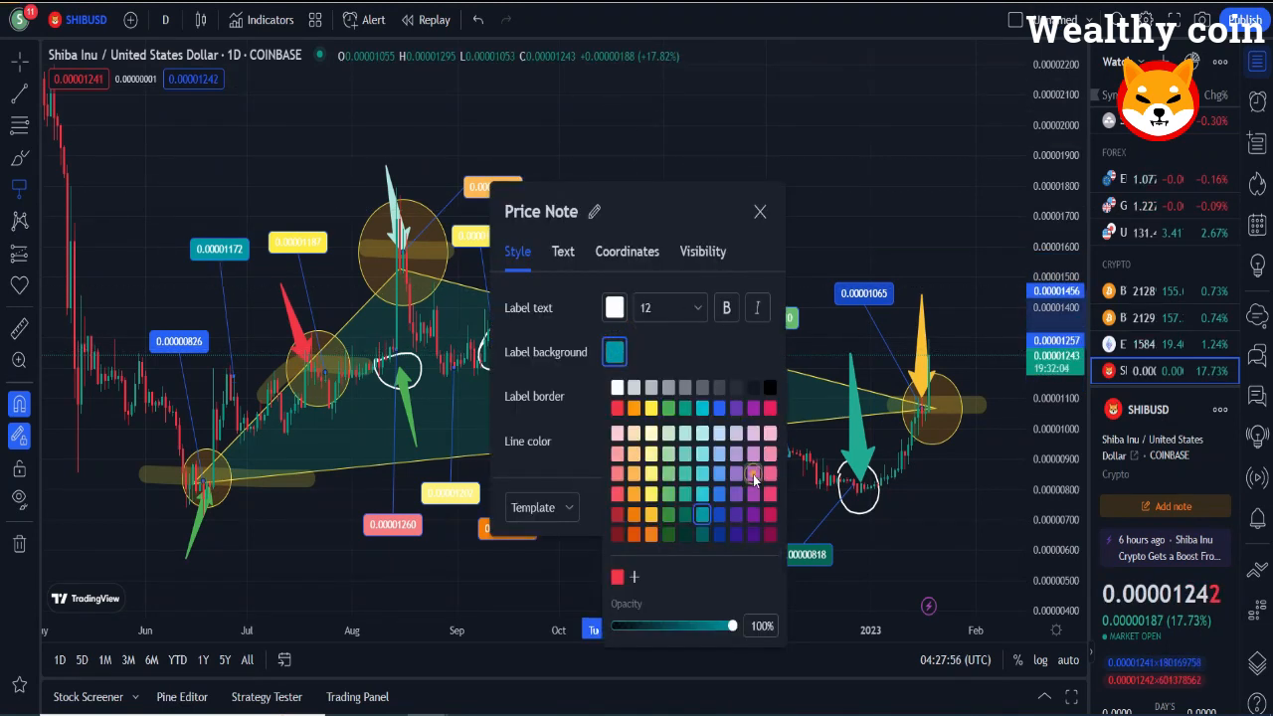
{"action": "left_click", "coordinate": [760, 211]}
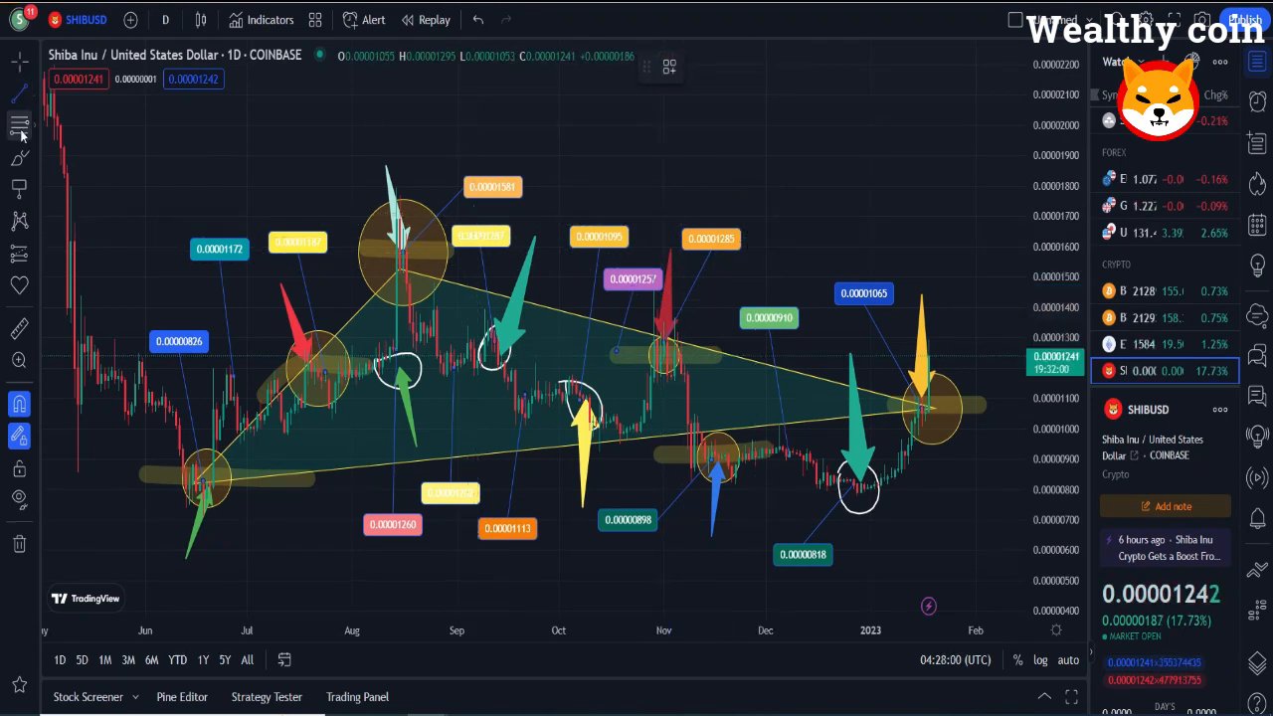
{"action": "left_click", "coordinate": [20, 127]}
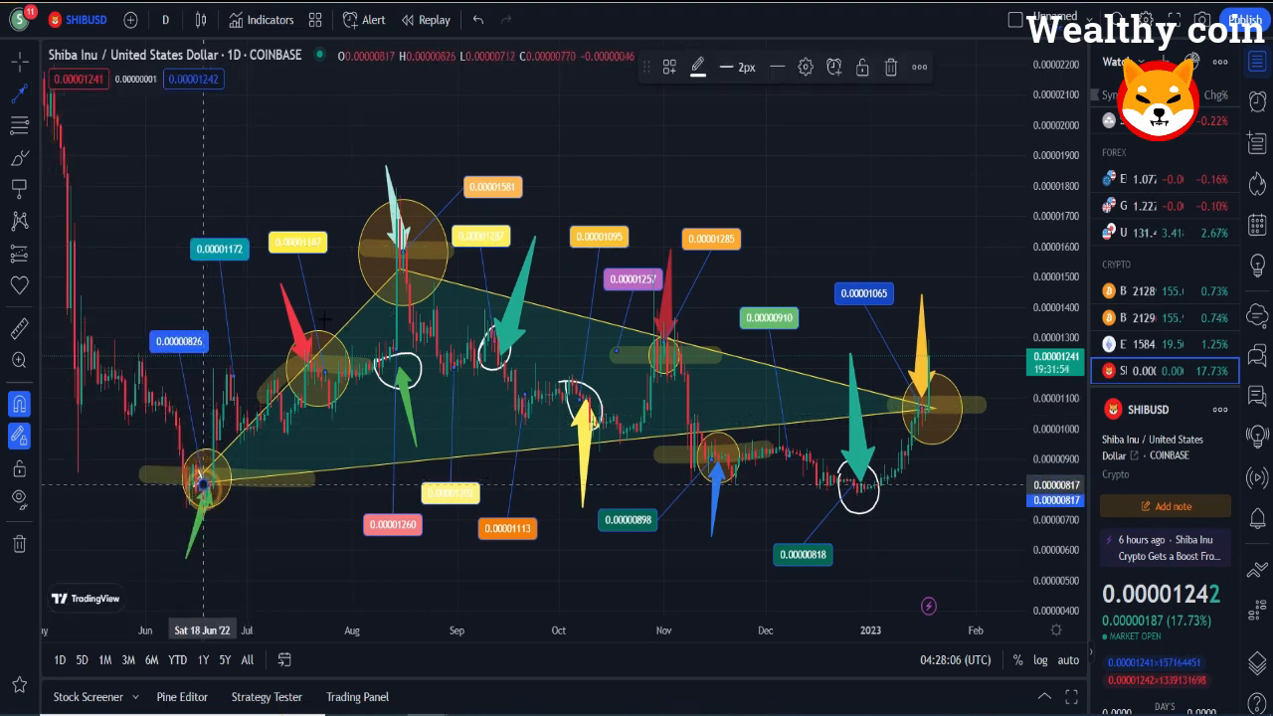
Step: Drag the numbered level grid across the swing from the June low to the August high
{"action": "left_click_drag", "start_coordinate": [203, 487], "coordinate": [398, 266]}
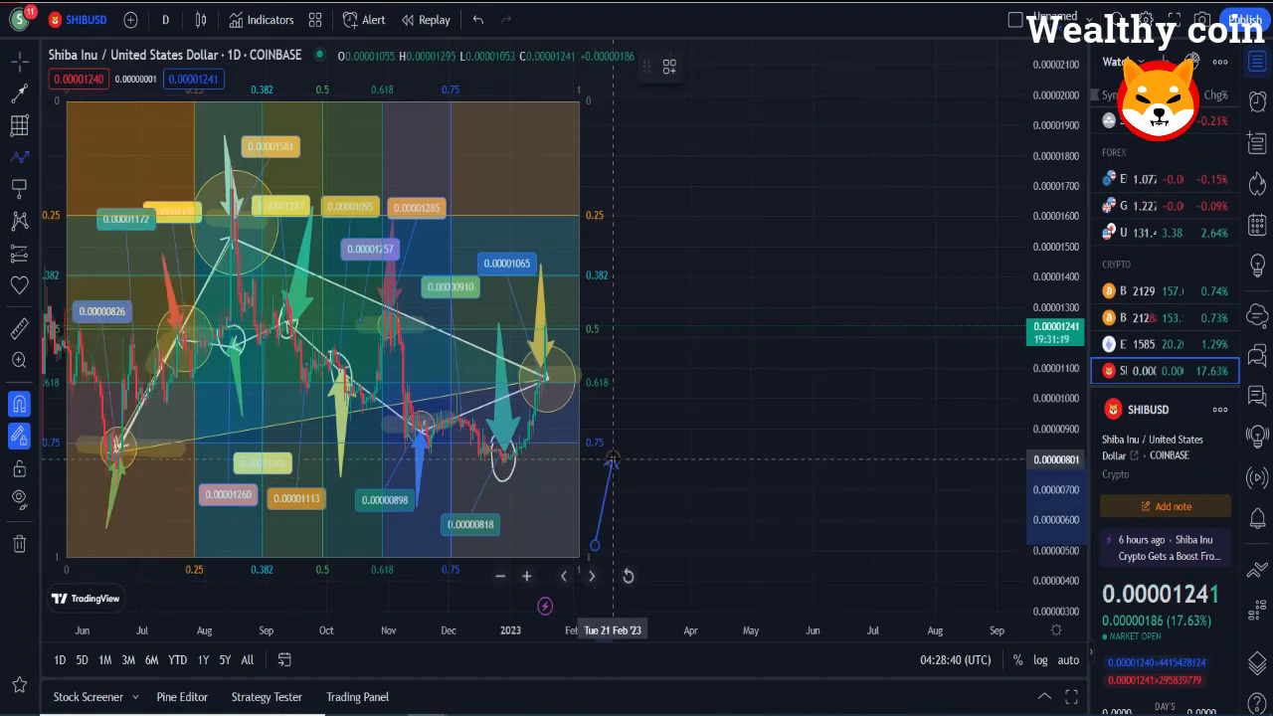
{"action": "left_click_drag", "start_coordinate": [613, 457], "coordinate": [806, 533]}
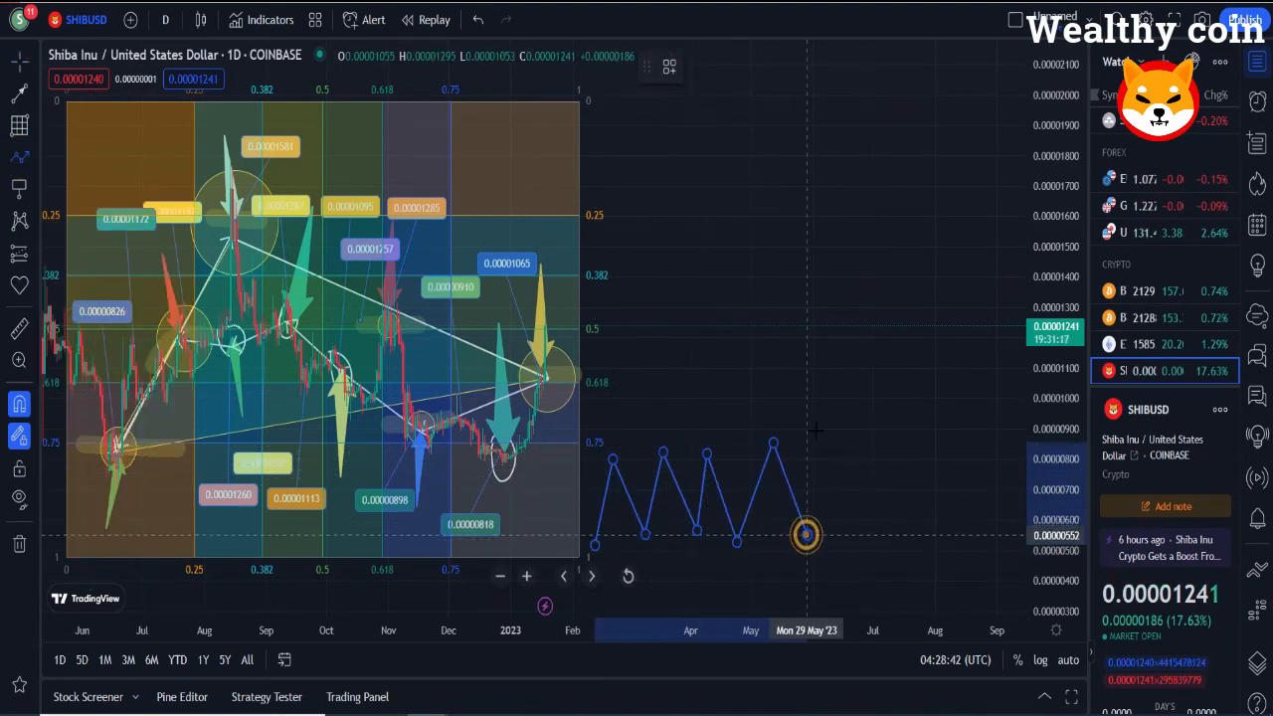
Step: Draw the blue middle zigzag and another zigzag path in the empty area right of the candles
{"action": "left_click_drag", "start_coordinate": [805, 533], "coordinate": [979, 410]}
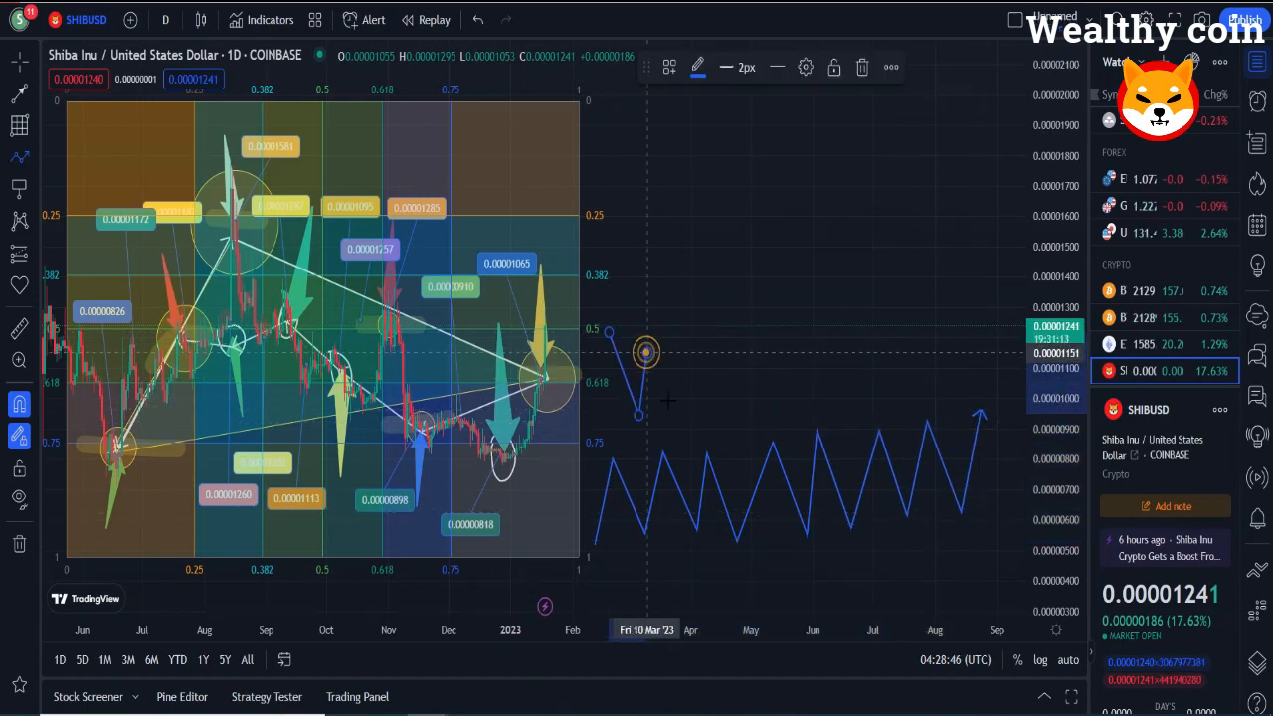
{"action": "left_click_drag", "start_coordinate": [646, 354], "coordinate": [899, 387]}
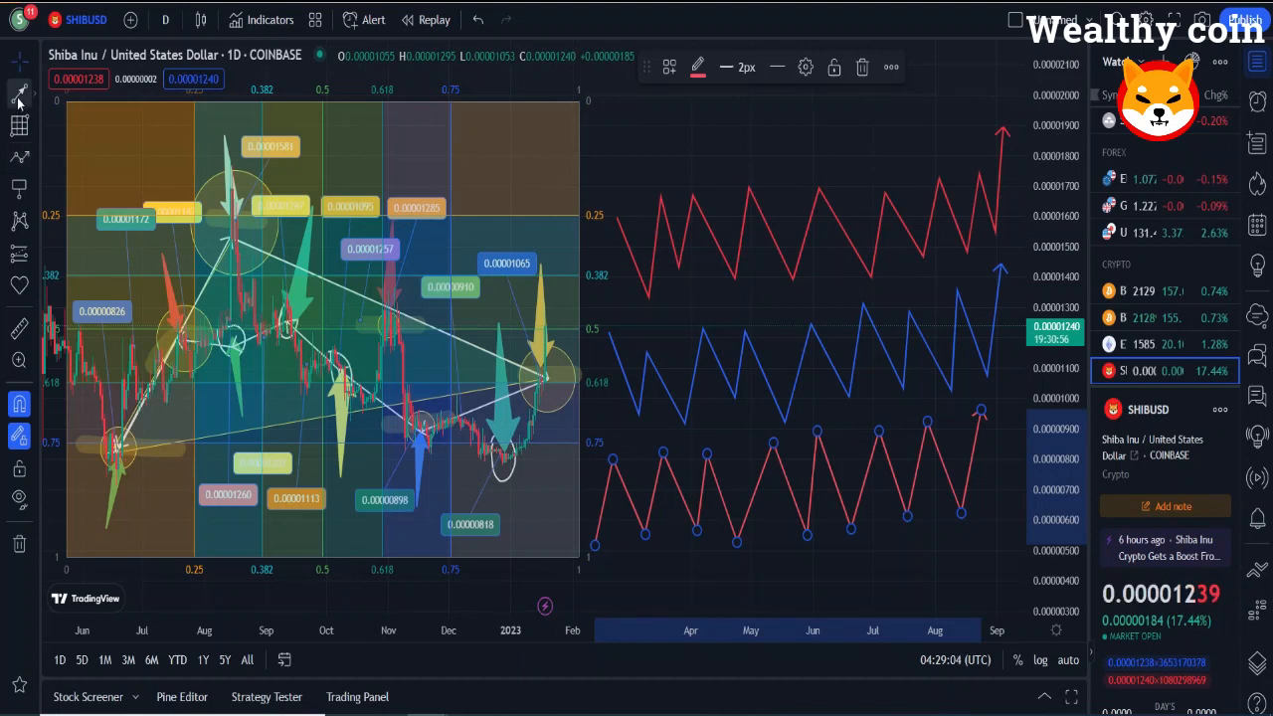
{"action": "left_click_drag", "start_coordinate": [612, 289], "coordinate": [772, 219]}
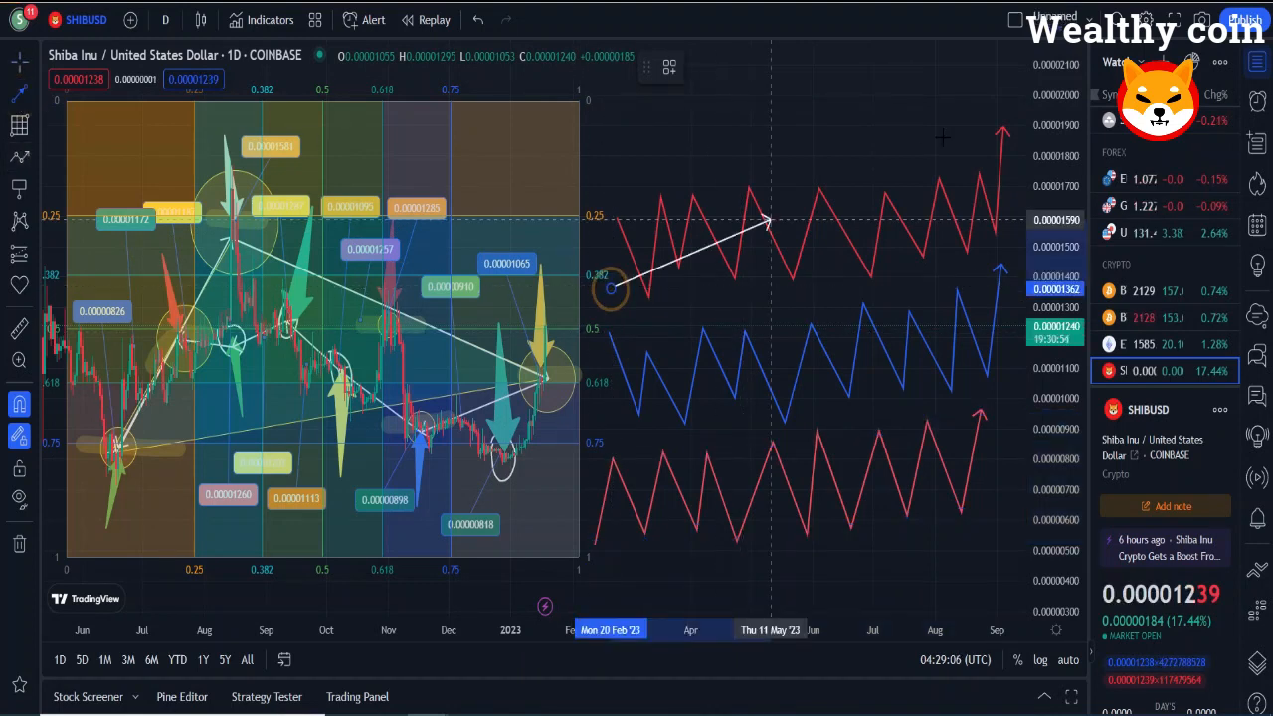
Step: Finish the rising white trend arrow across the top zigzag
{"action": "left_click_drag", "start_coordinate": [766, 219], "coordinate": [994, 130]}
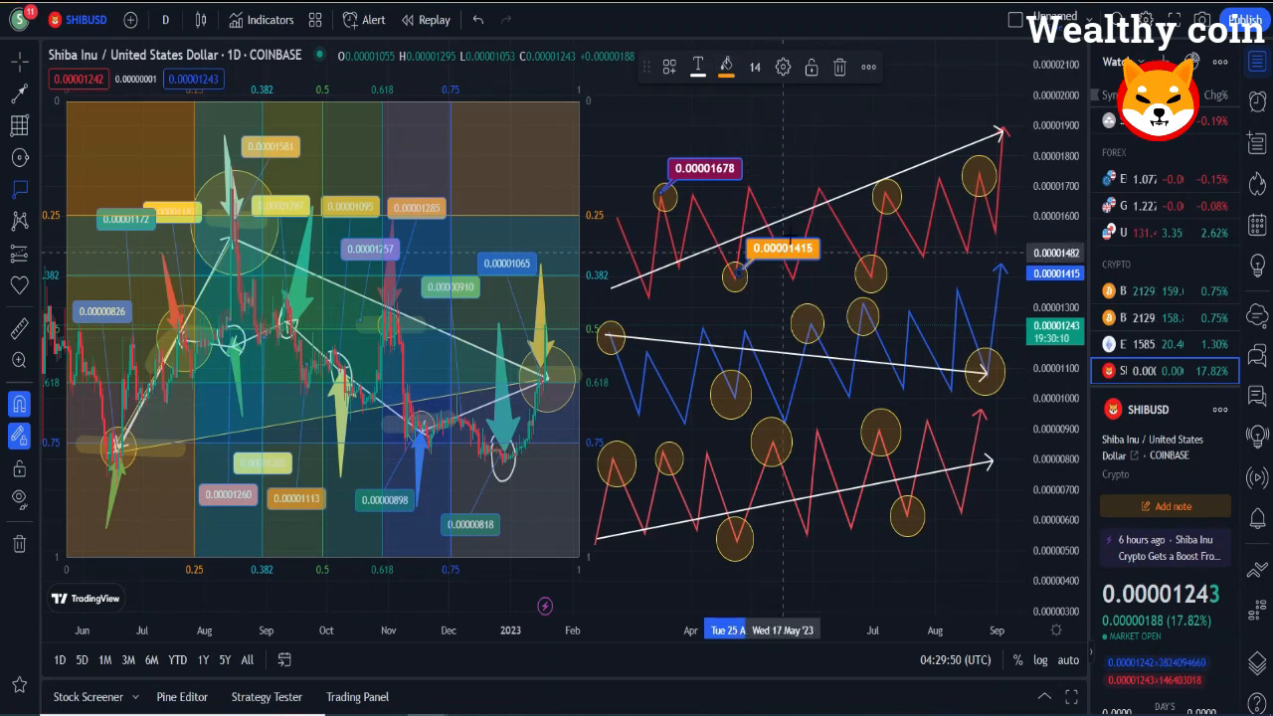
Step: Add coloured price-note labels at peaks and troughs of the top, middle and bottom zigzags
{"action": "left_click", "coordinate": [724, 68]}
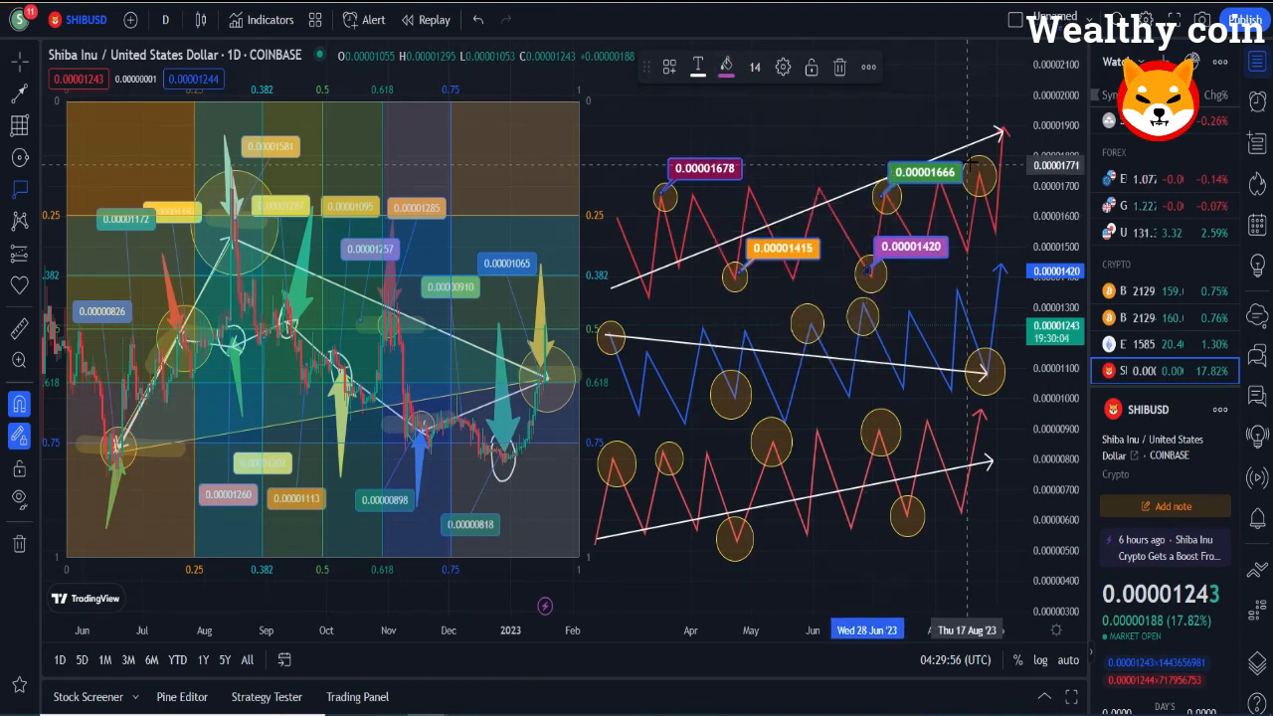
{"action": "left_click", "coordinate": [726, 67]}
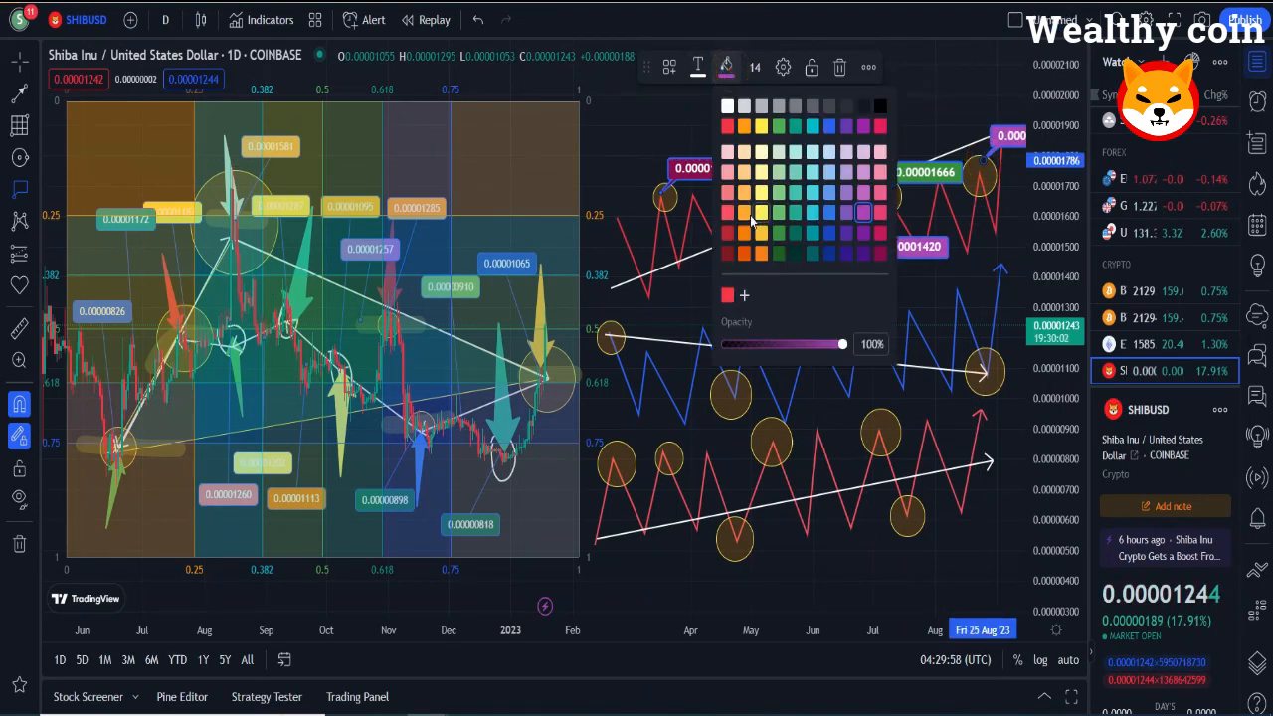
{"action": "left_click", "coordinate": [724, 68]}
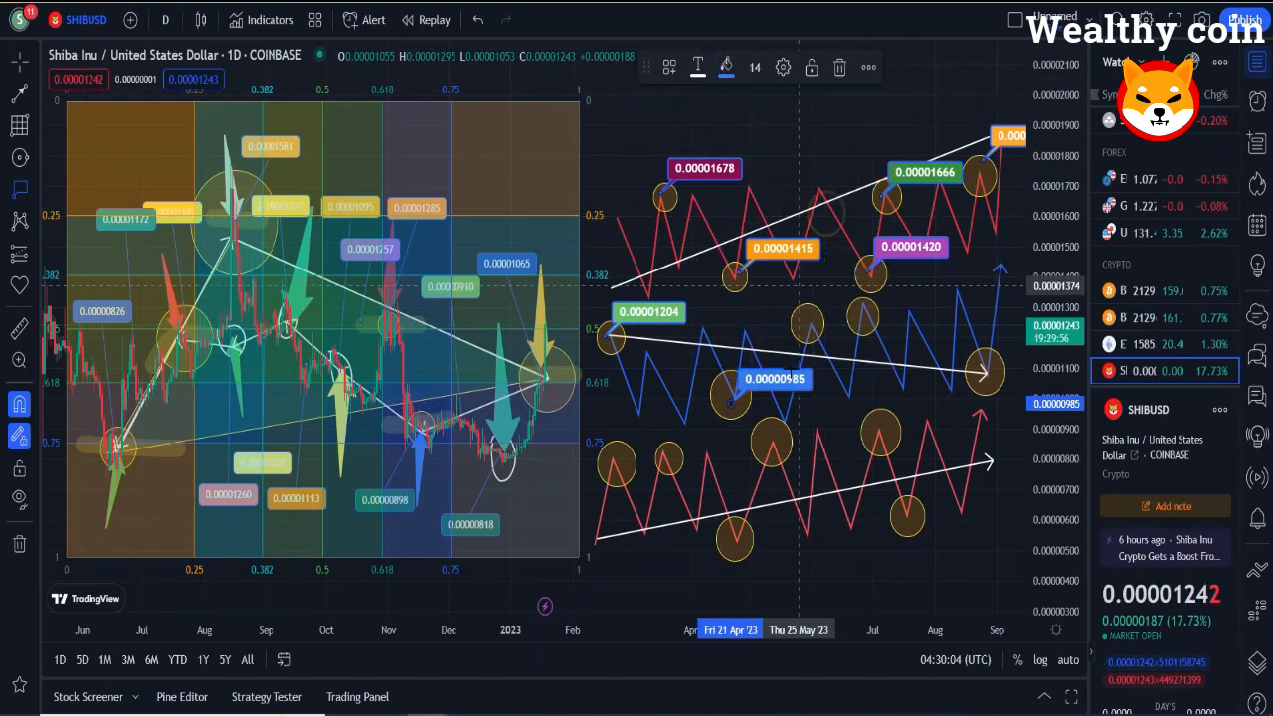
{"action": "left_click", "coordinate": [726, 68]}
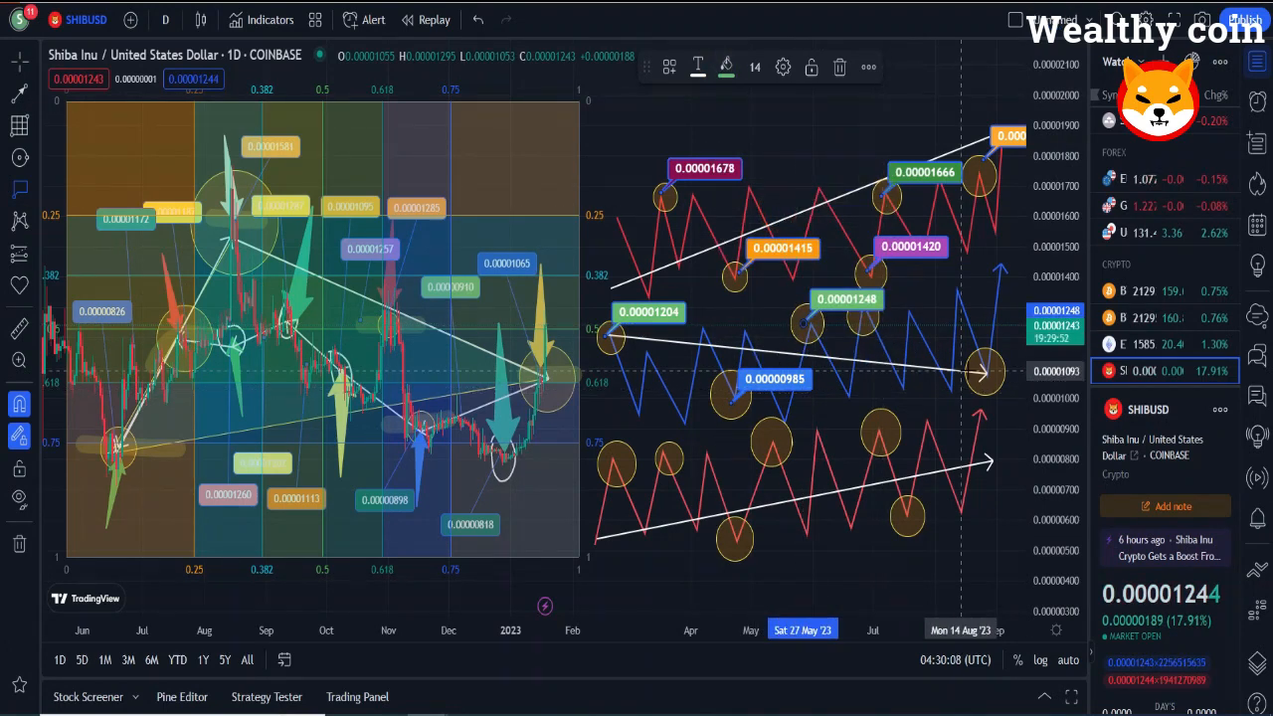
{"action": "left_click", "coordinate": [726, 68]}
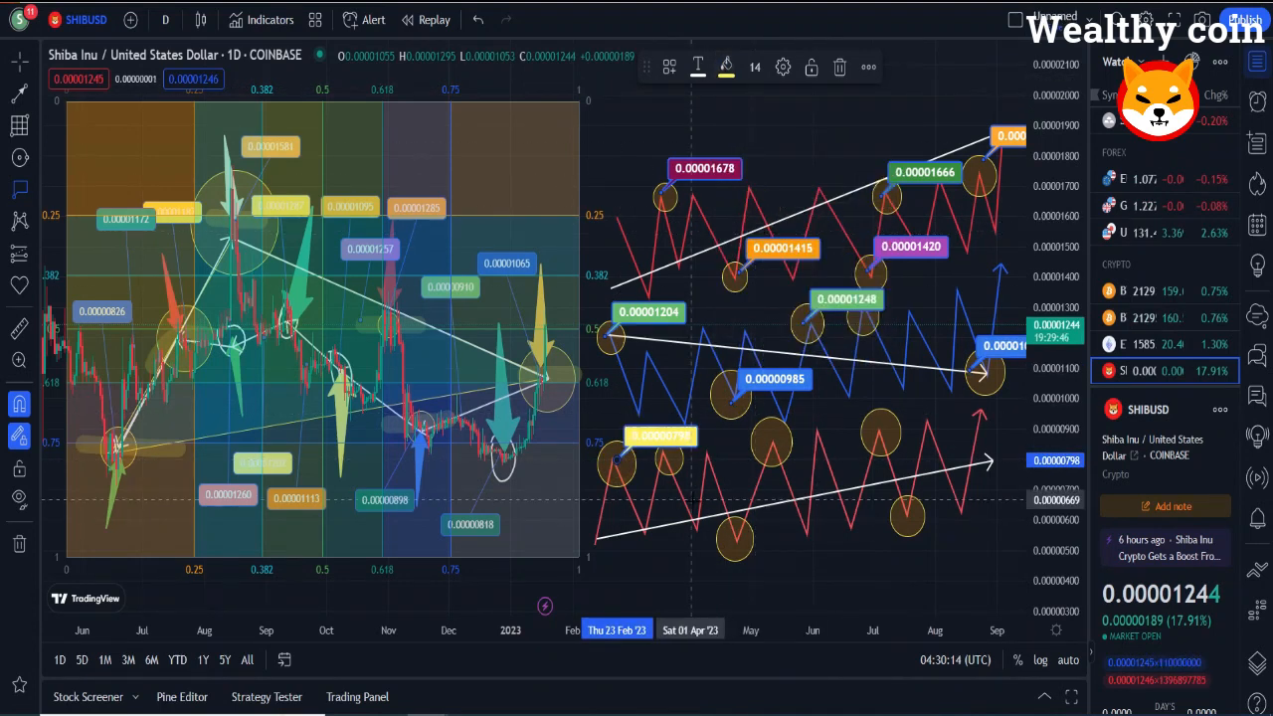
{"action": "left_click", "coordinate": [726, 68]}
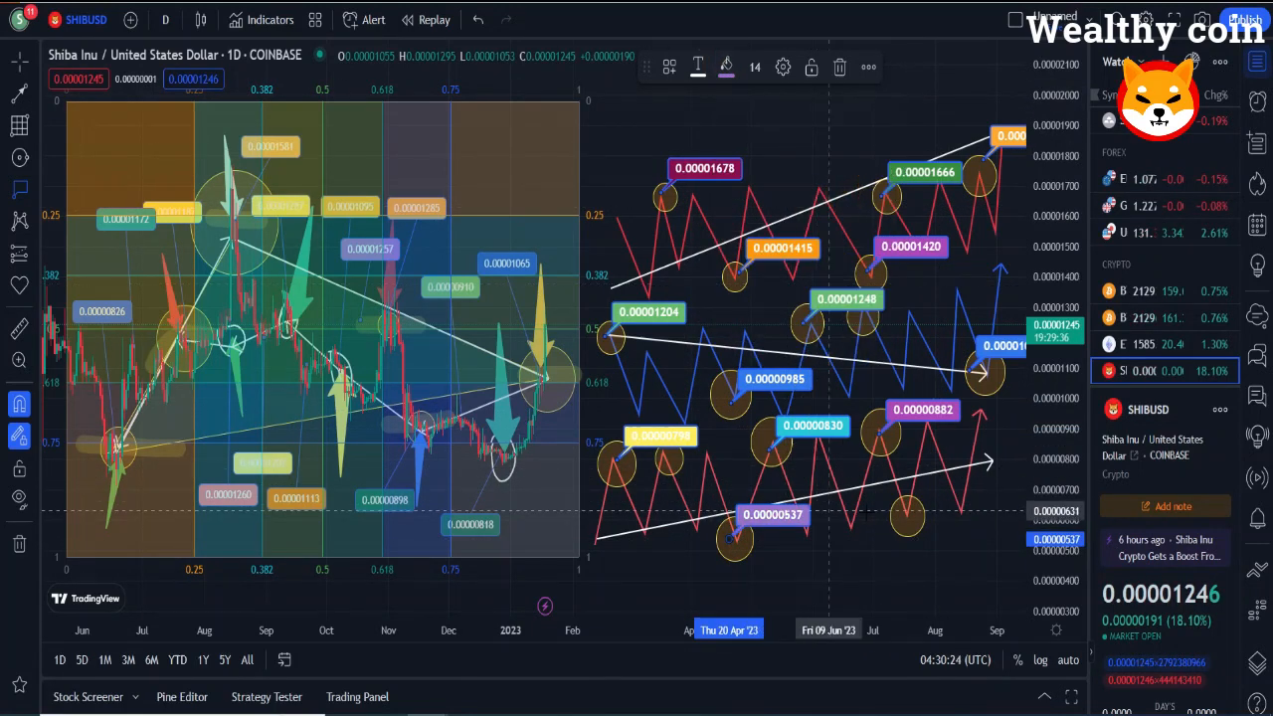
{"action": "left_click", "coordinate": [726, 68]}
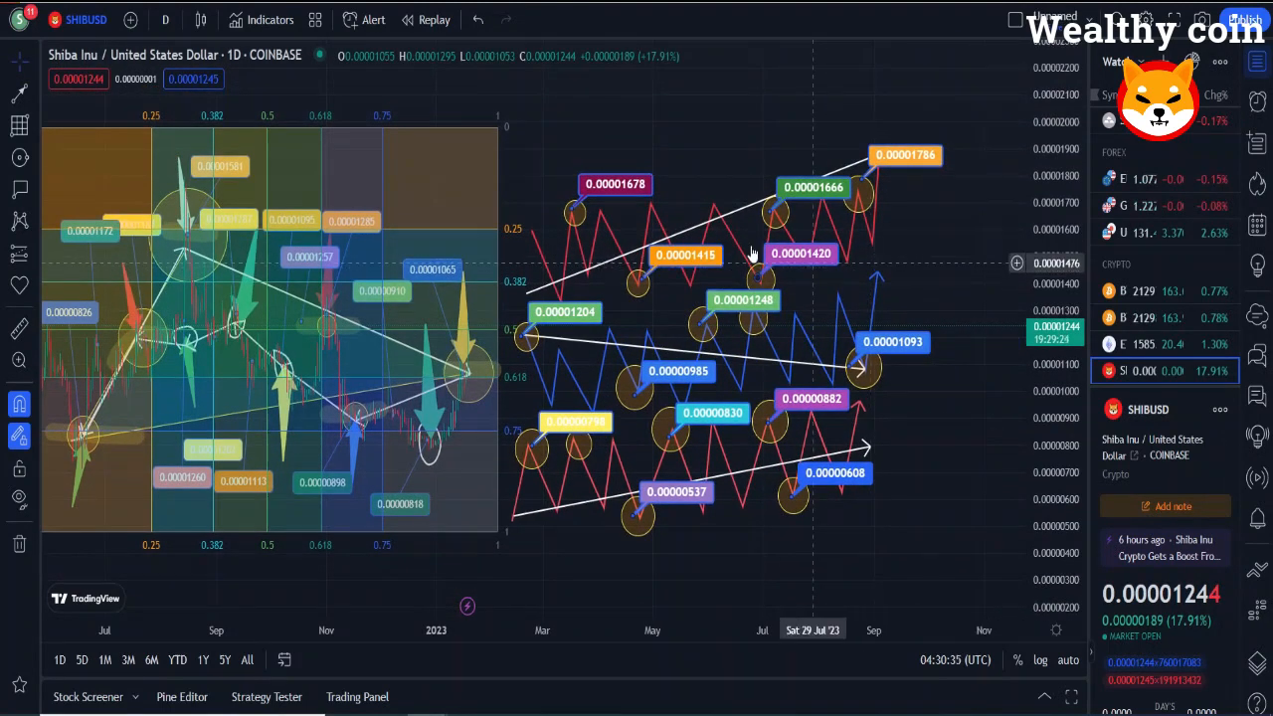
Step: Draw a red horizontal price level across the chart
{"action": "left_click", "coordinate": [20, 124]}
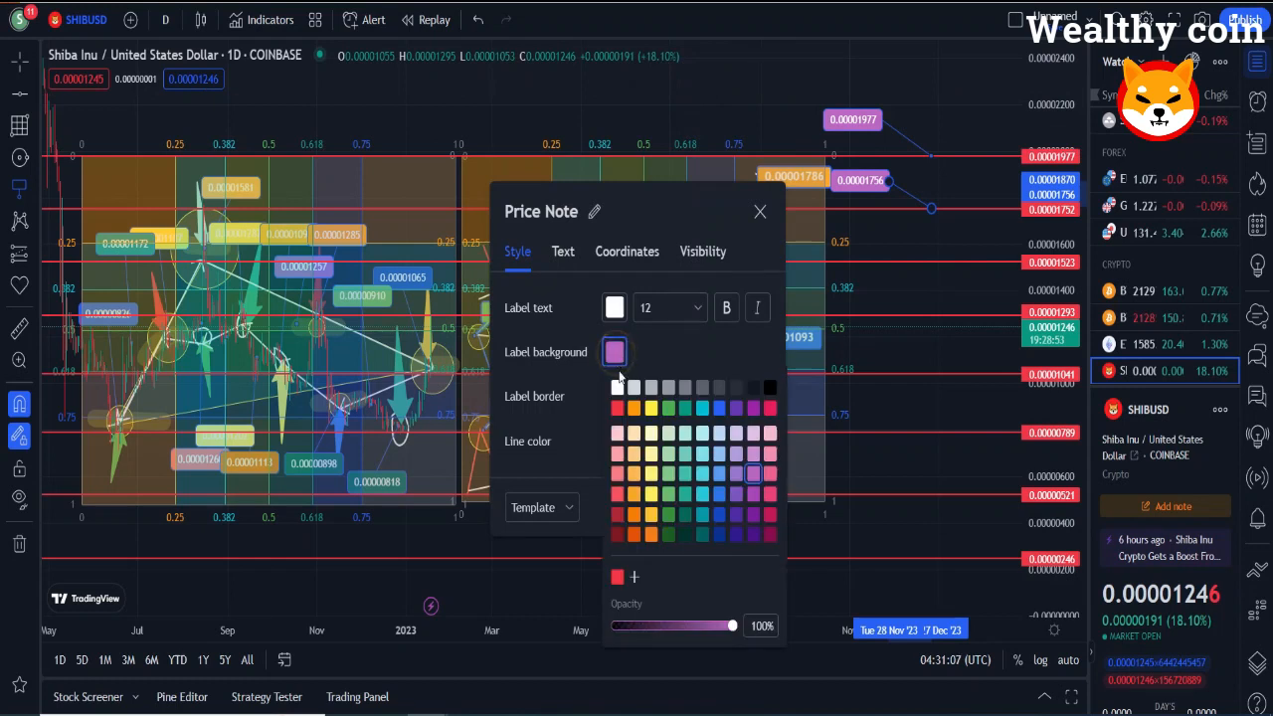
Step: Give the level price notes green, dark green and purple label backgrounds
{"action": "left_click", "coordinate": [760, 211]}
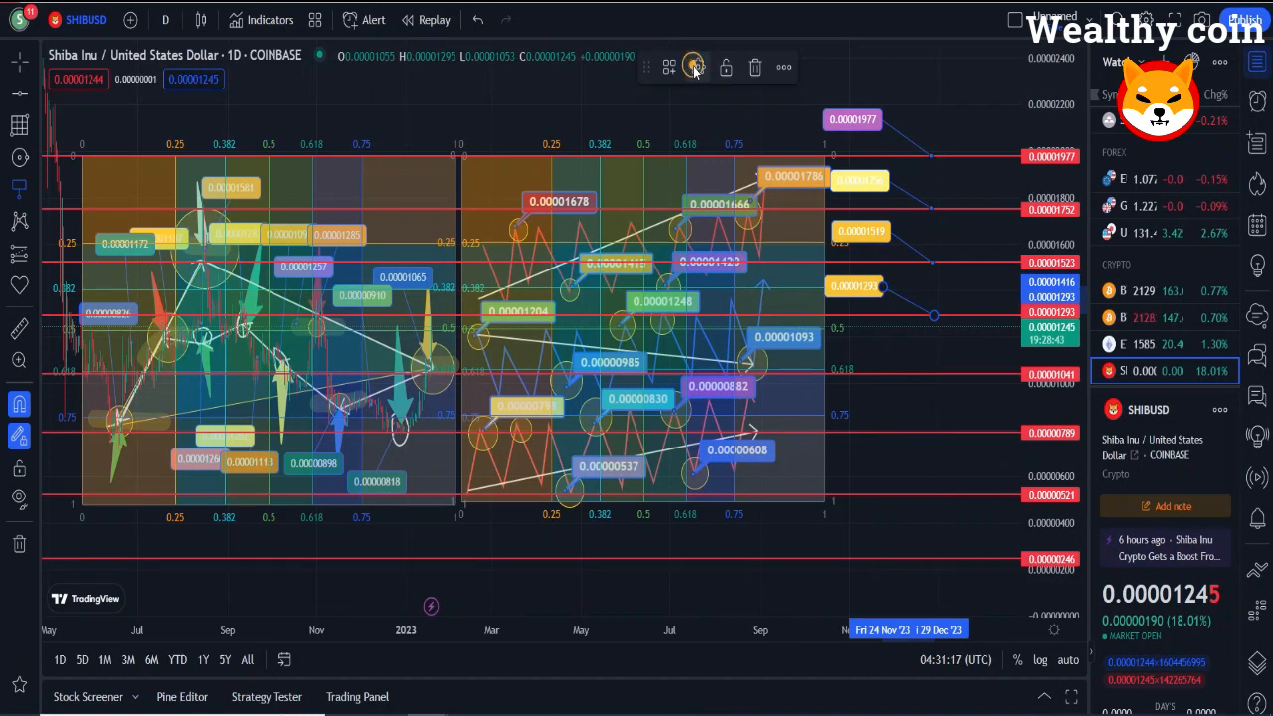
{"action": "left_click", "coordinate": [692, 68]}
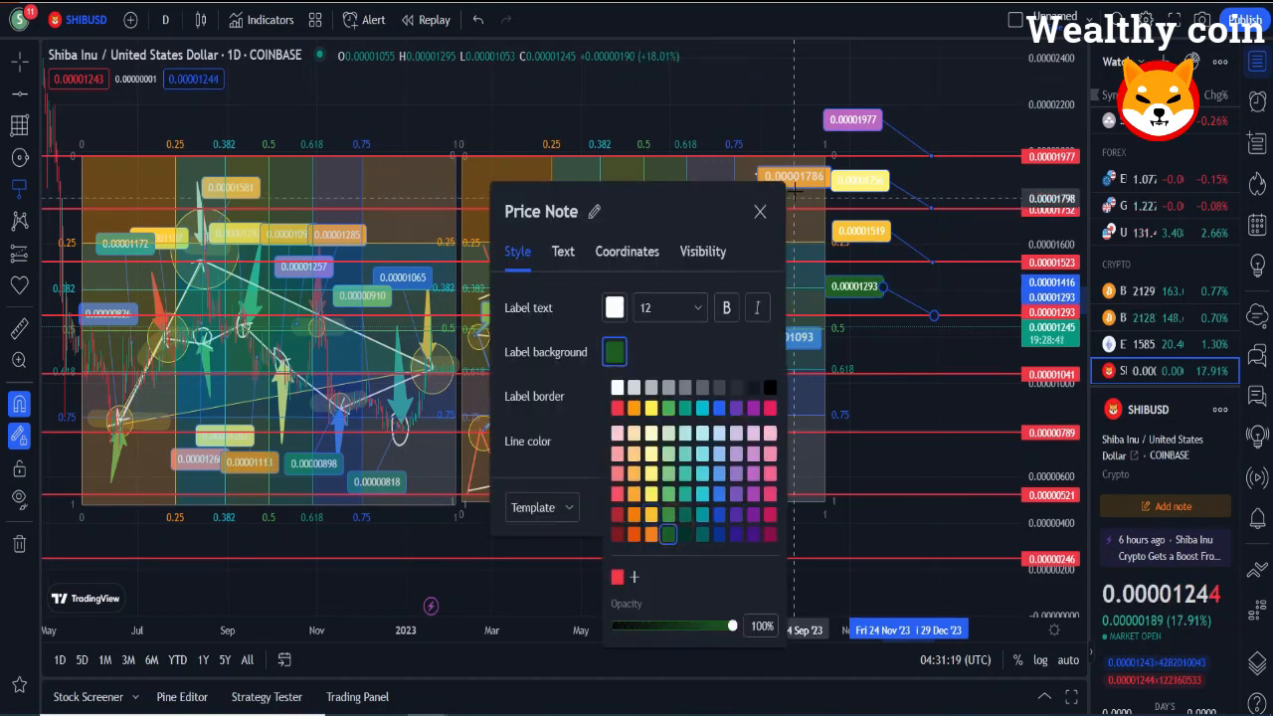
{"action": "left_click", "coordinate": [760, 211]}
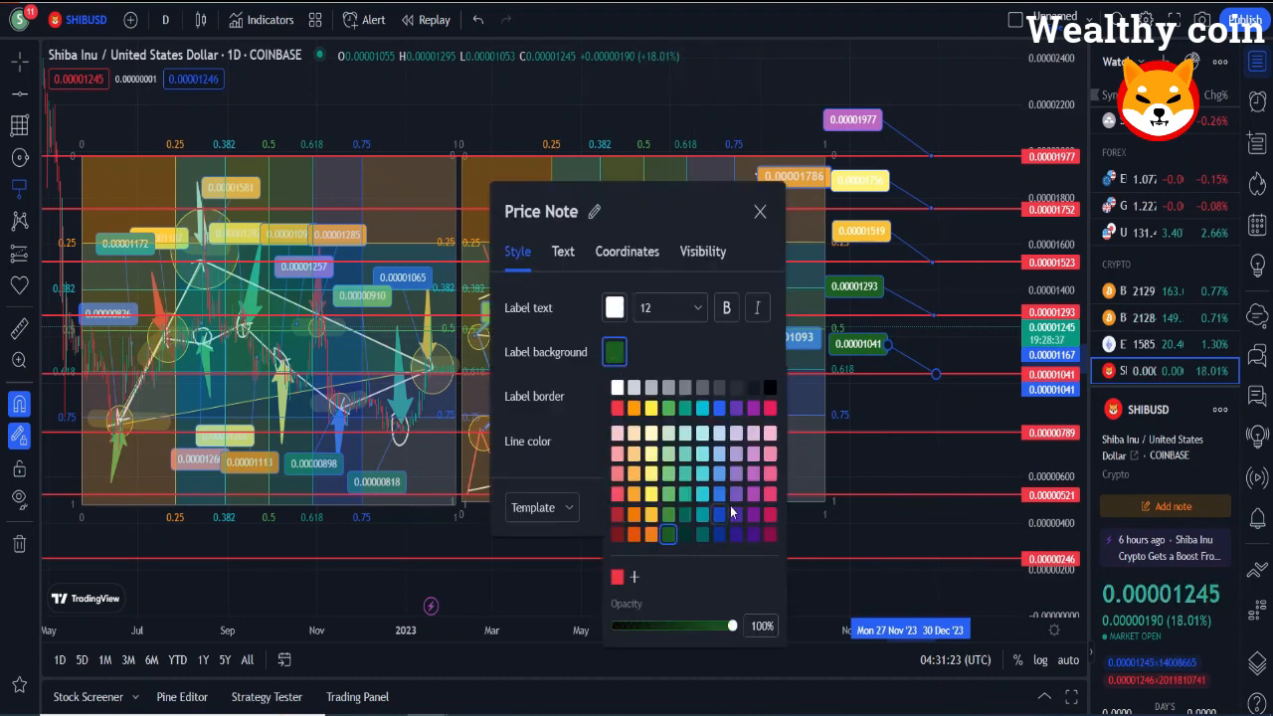
{"action": "left_click", "coordinate": [760, 211]}
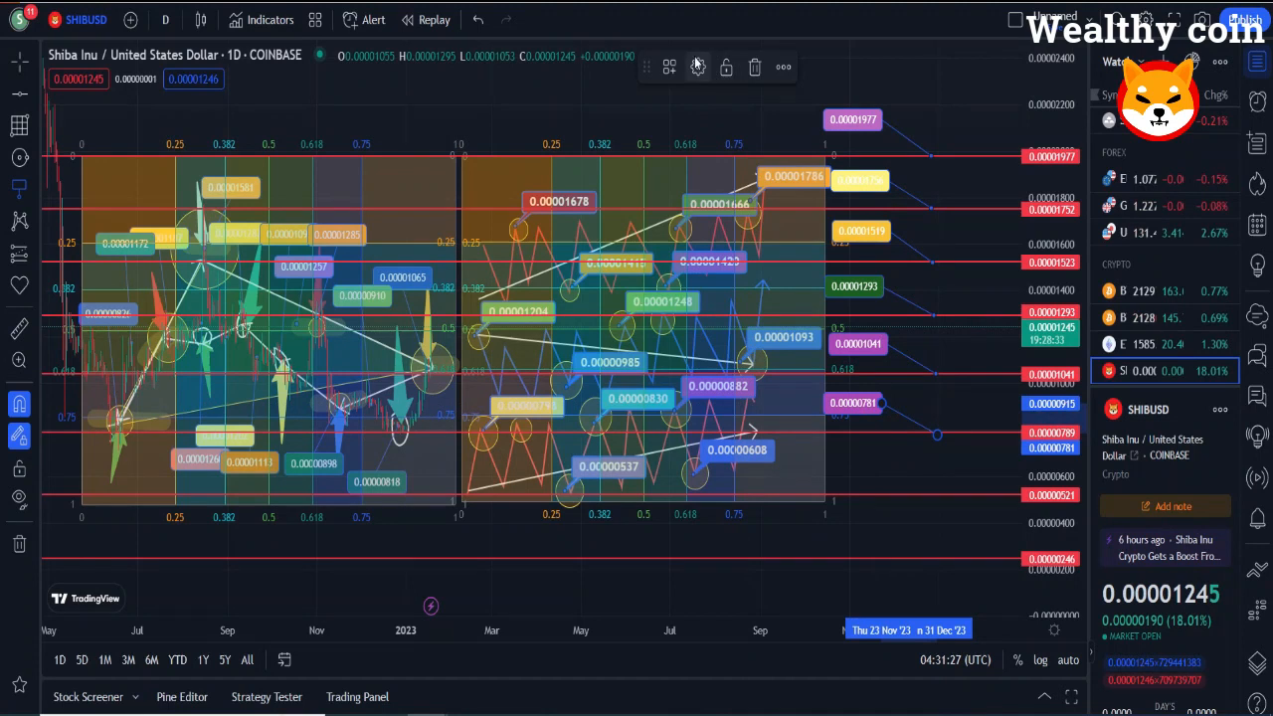
{"action": "left_click", "coordinate": [696, 68]}
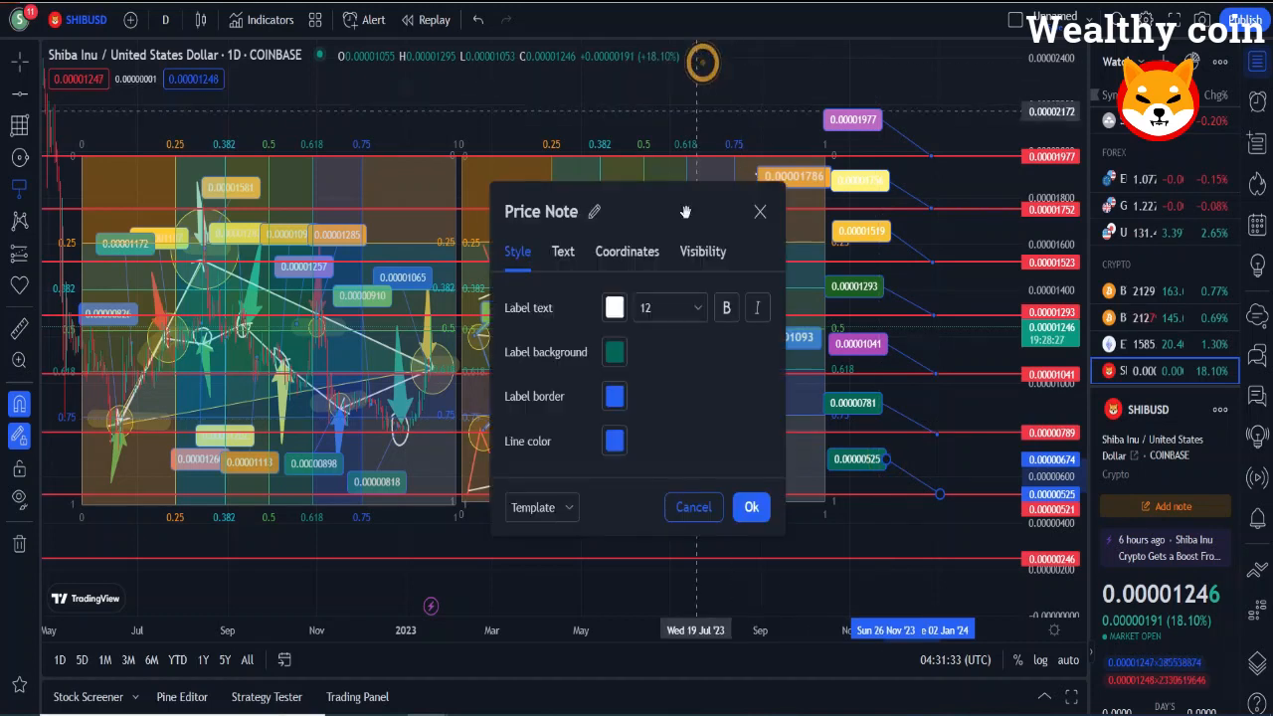
{"action": "left_click", "coordinate": [615, 353]}
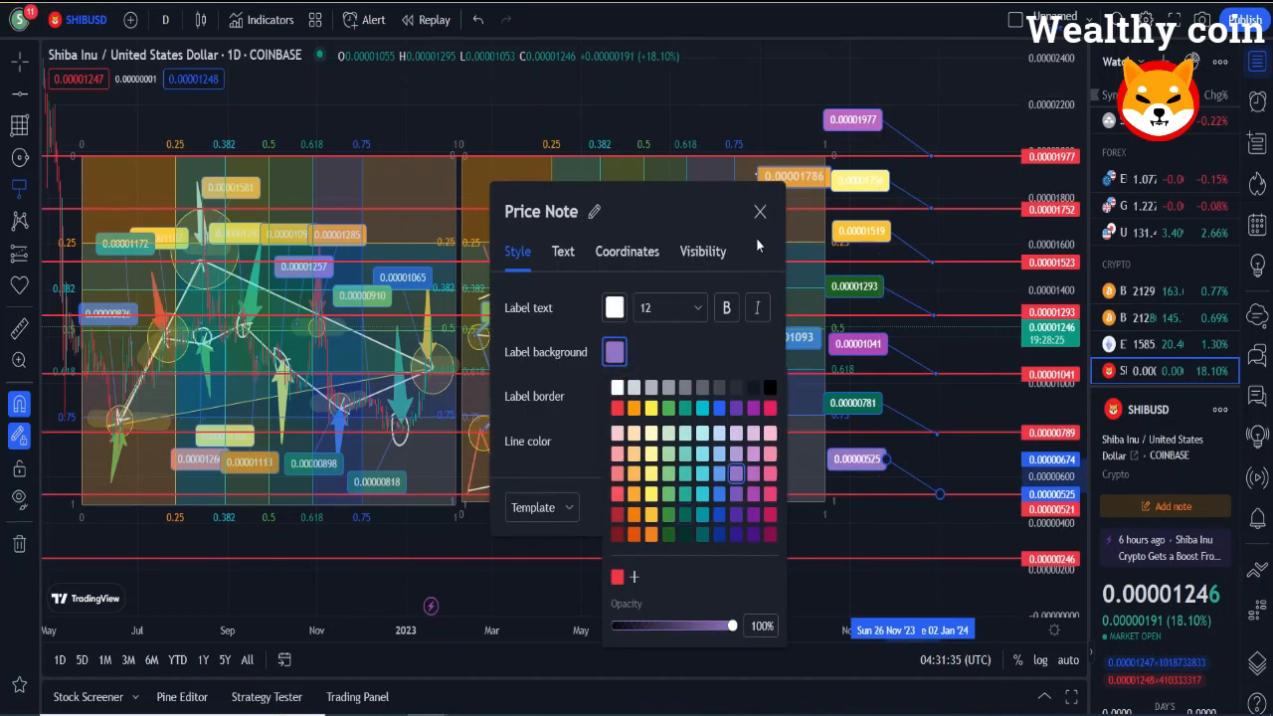
{"action": "left_click", "coordinate": [760, 211]}
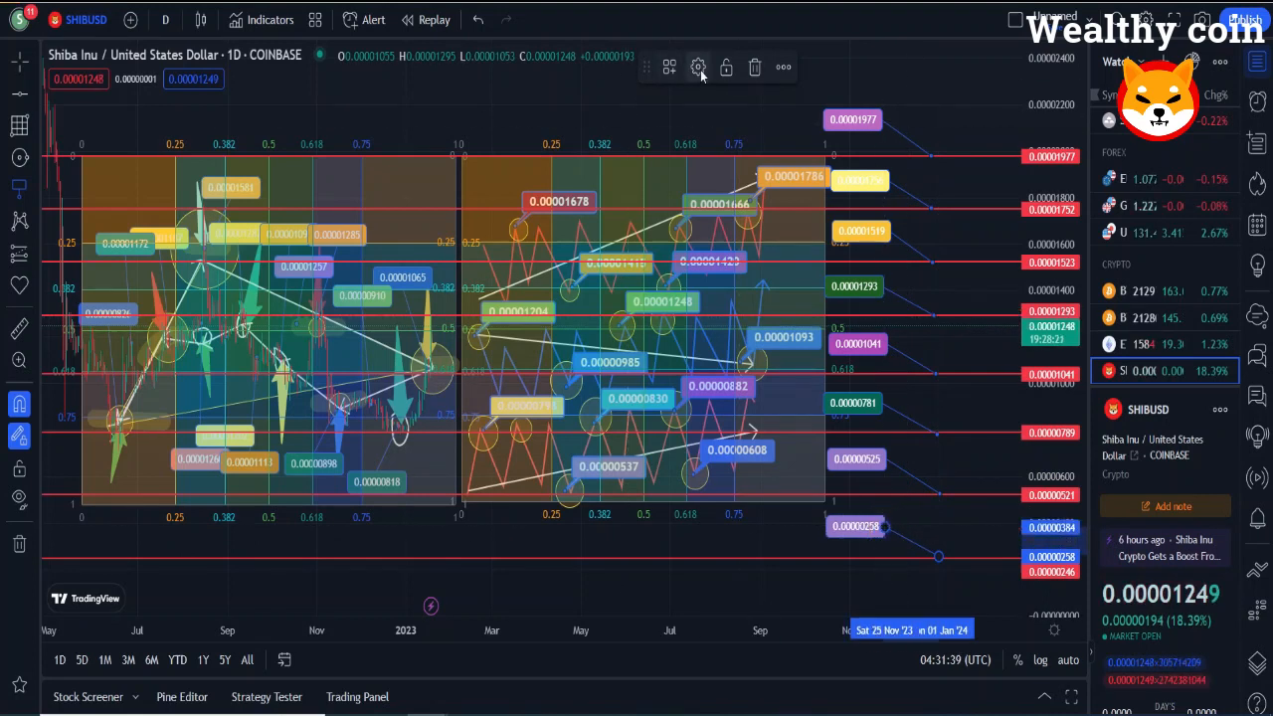
{"action": "left_click", "coordinate": [699, 68]}
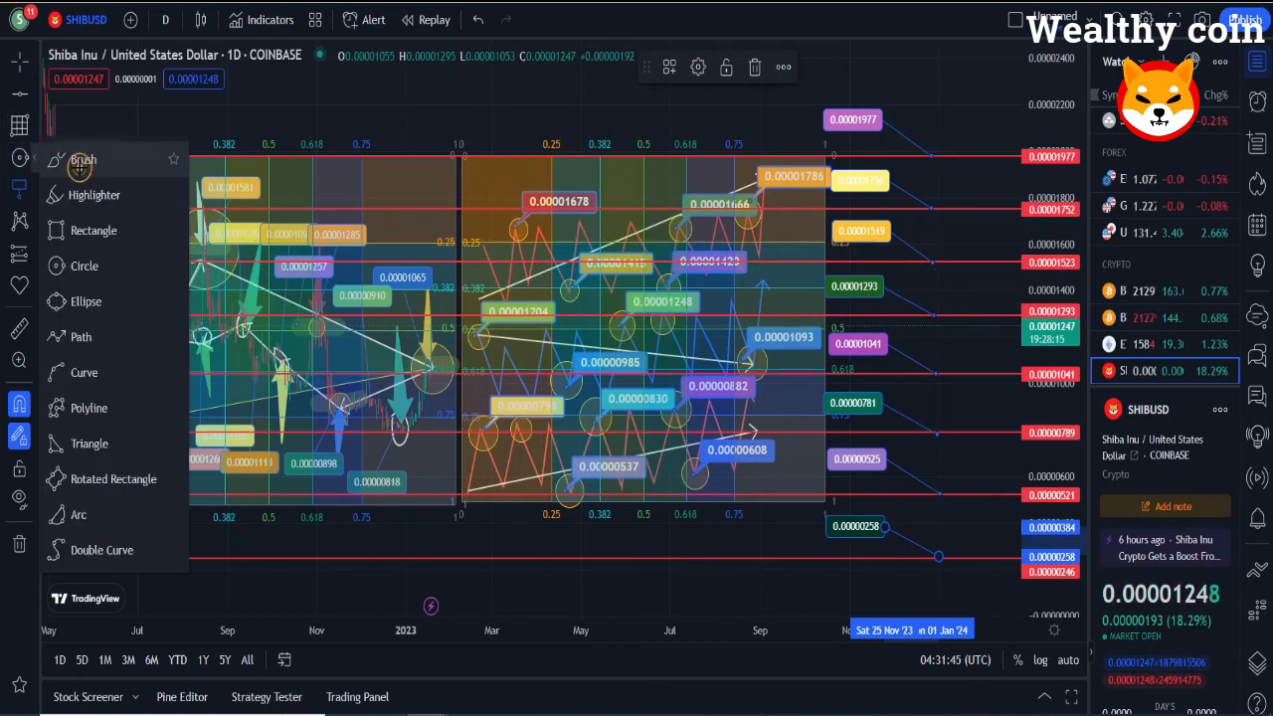
Step: Hand-draw the digits 1 to 8 beside the Price Note labels with the Brush
{"action": "left_click", "coordinate": [83, 159]}
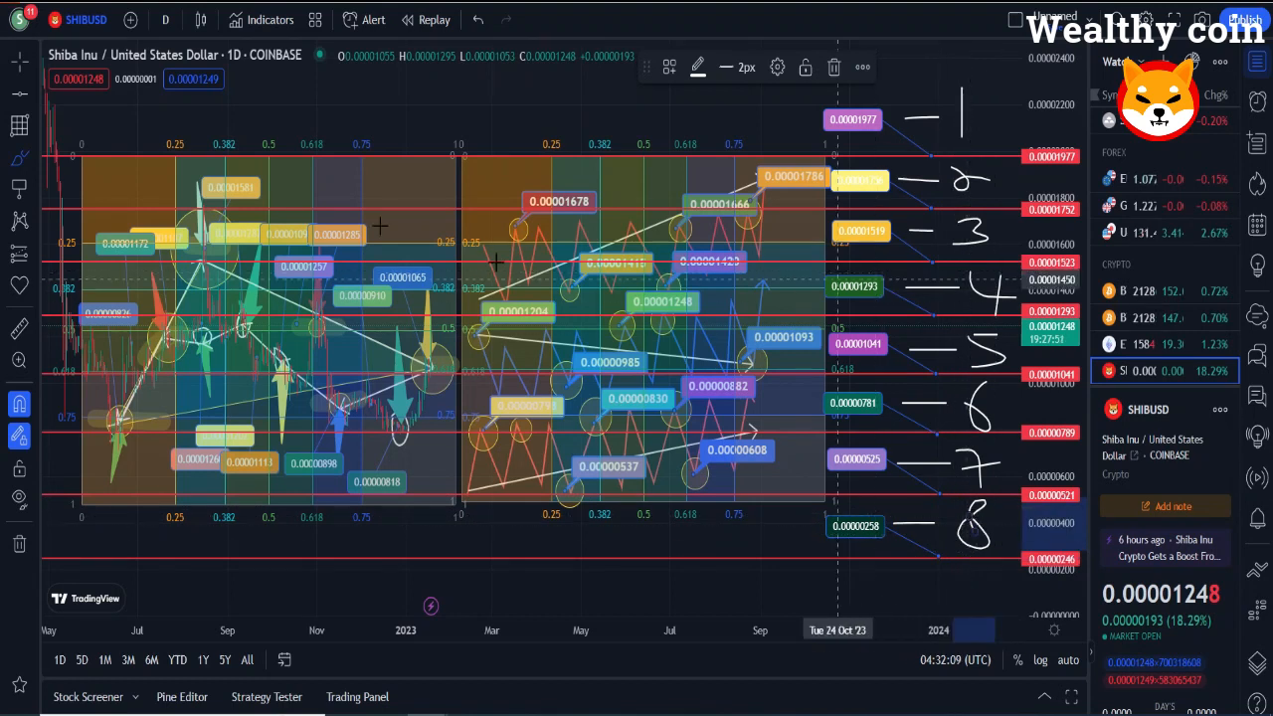
{"action": "mouse_move", "coordinate": [315, 328]}
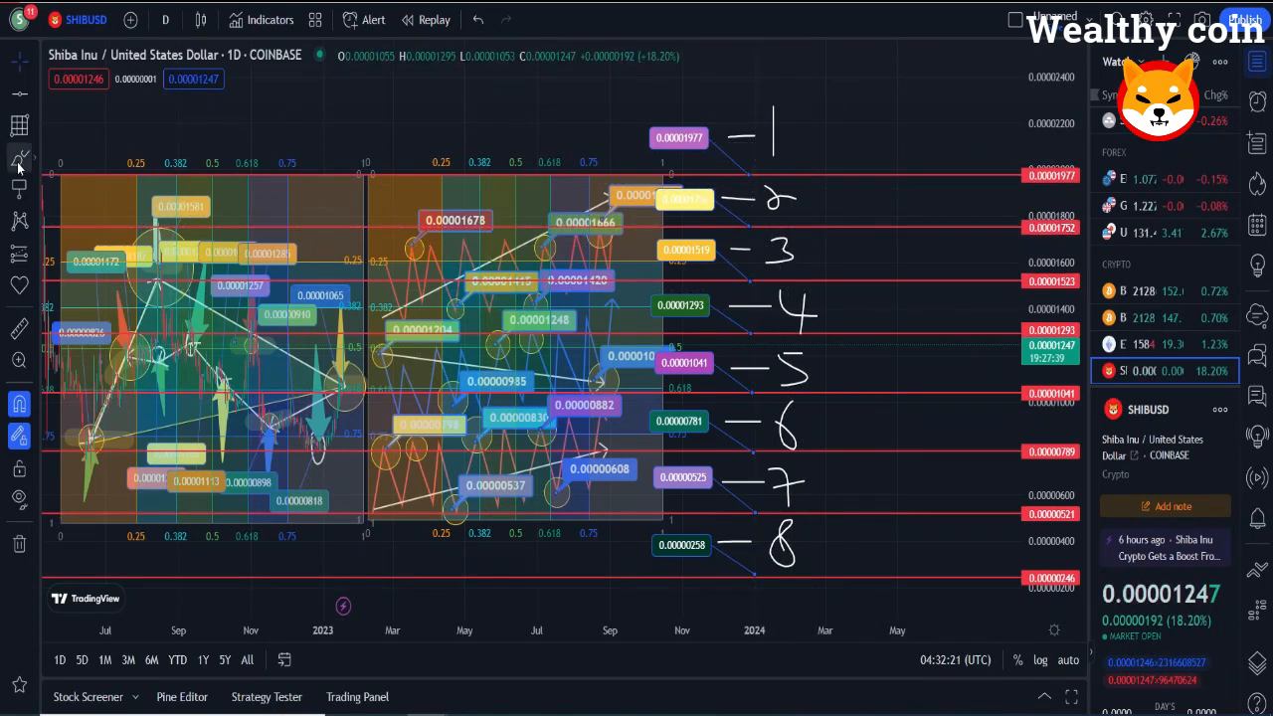
Step: Place coloured right-pointing arrows beside numbers 1, 2 and 4
{"action": "left_click", "coordinate": [20, 159]}
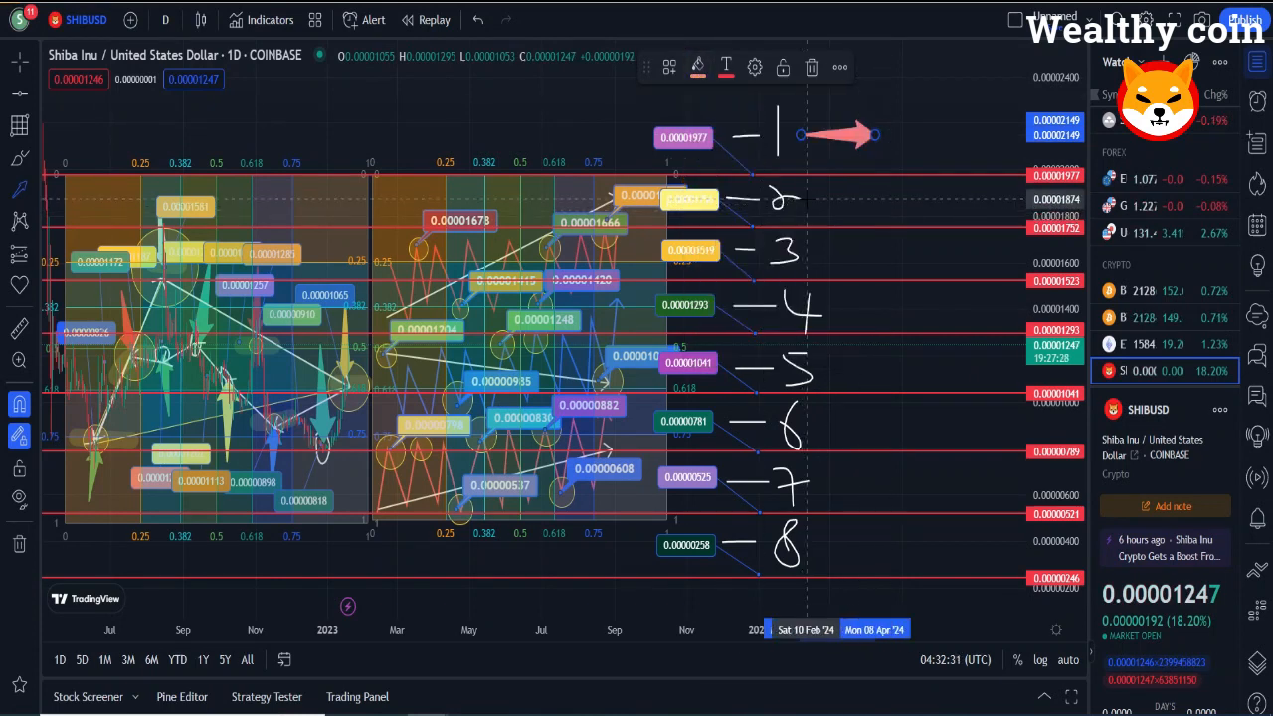
{"action": "left_click", "coordinate": [696, 67]}
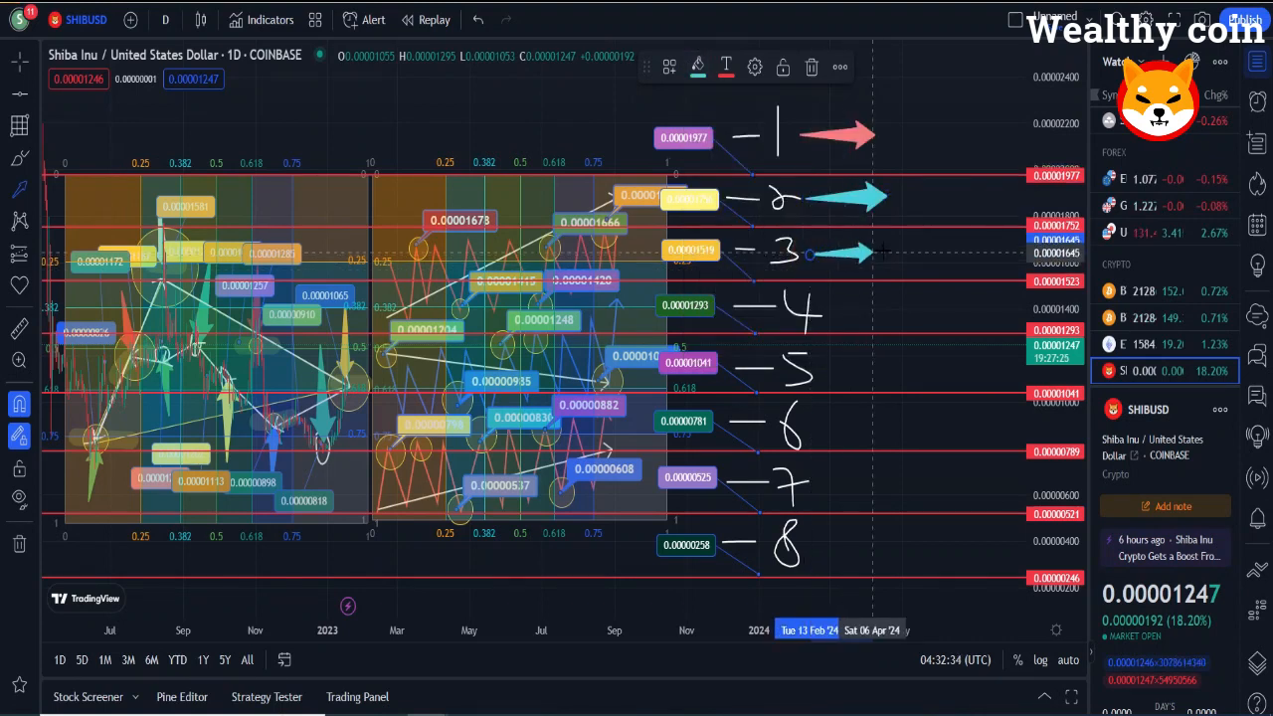
{"action": "left_click", "coordinate": [698, 68]}
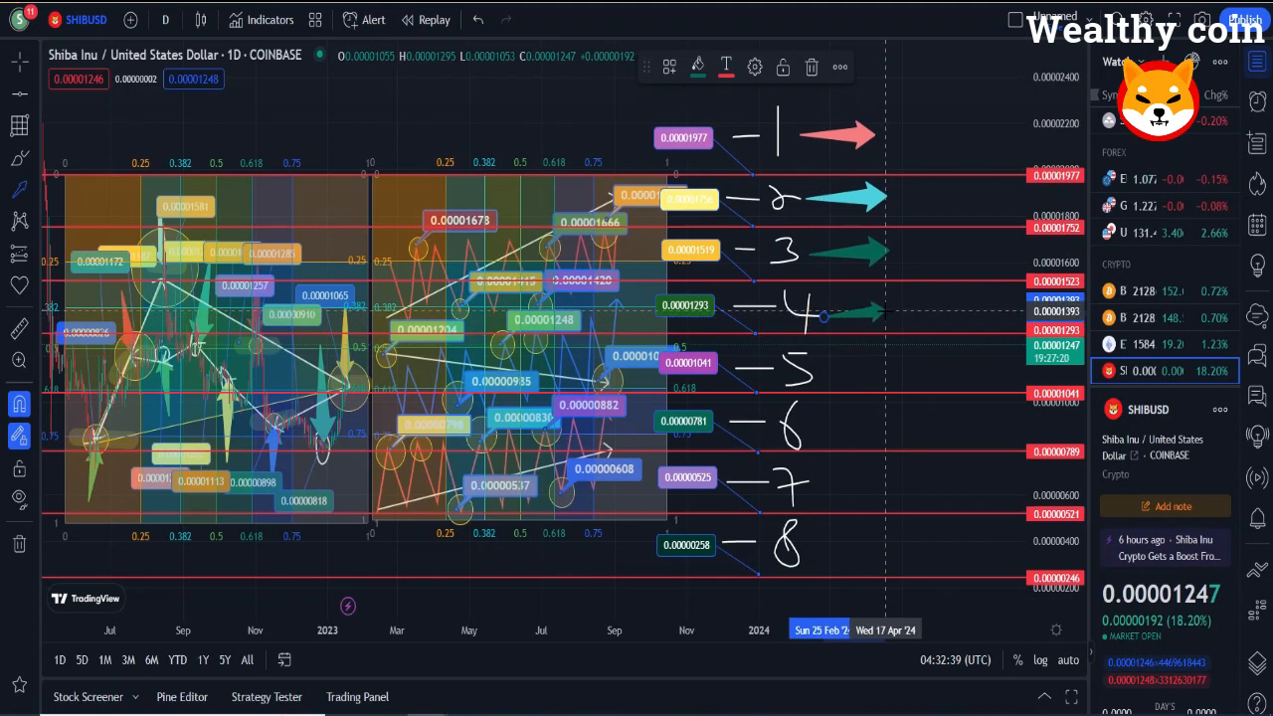
Step: Add arrows beside numbers 5, 6 and 7 (orange) and recolour the newest arrow
{"action": "left_click", "coordinate": [698, 68]}
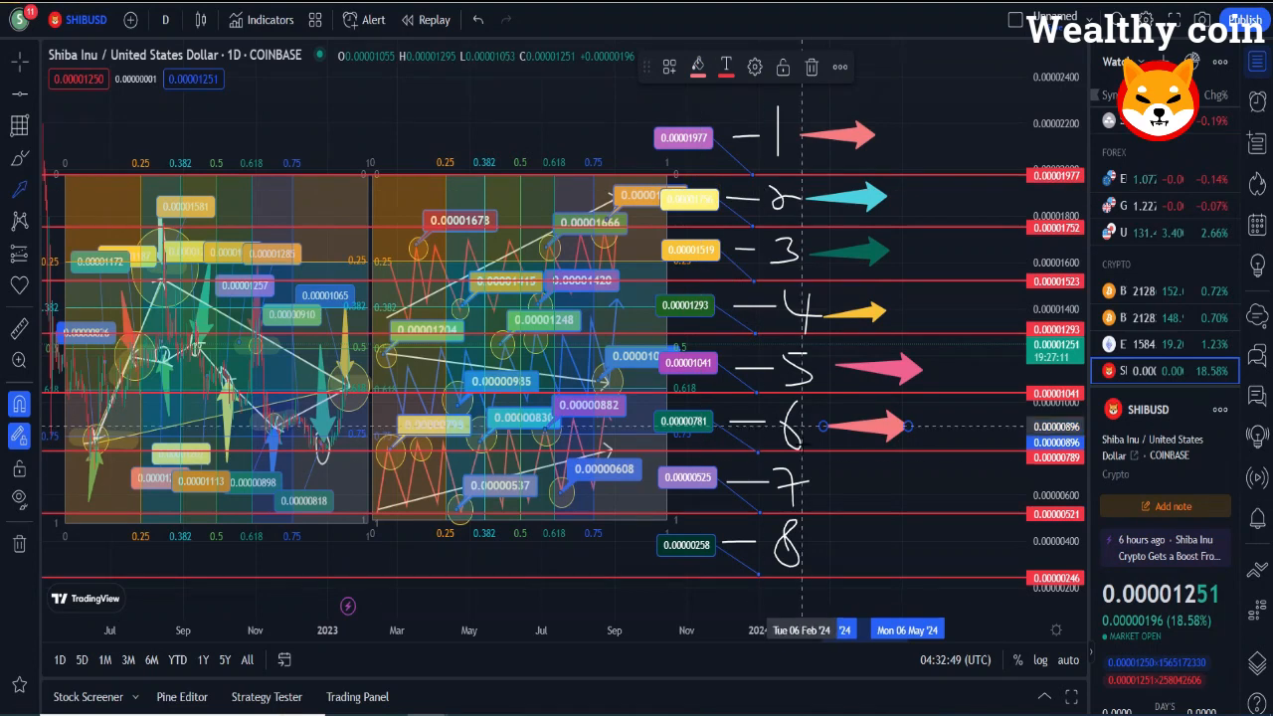
{"action": "left_click", "coordinate": [697, 67]}
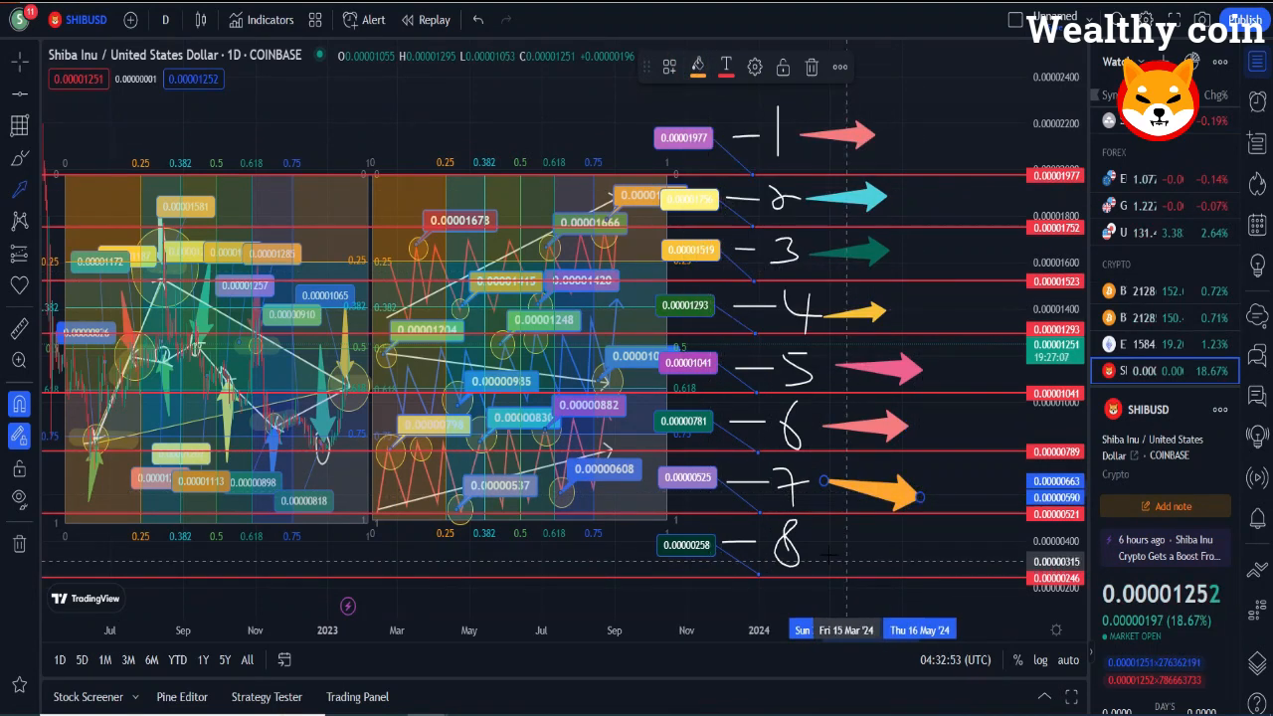
{"action": "left_click", "coordinate": [698, 67]}
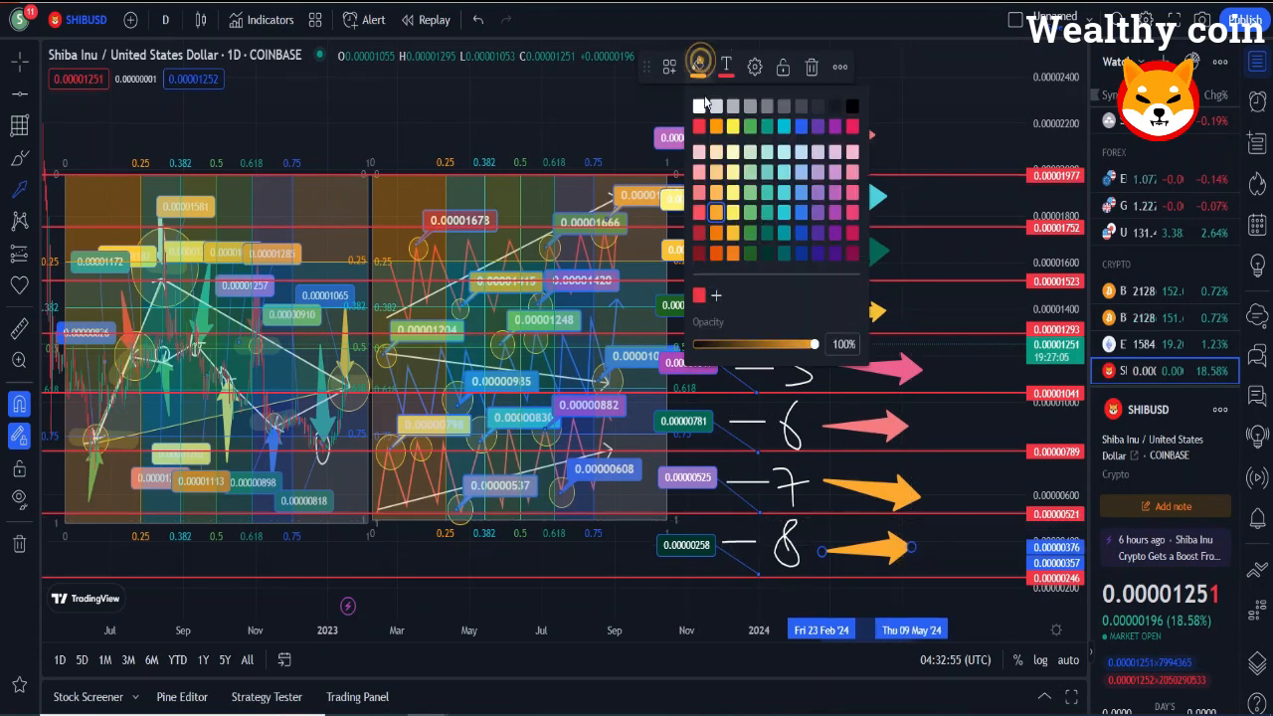